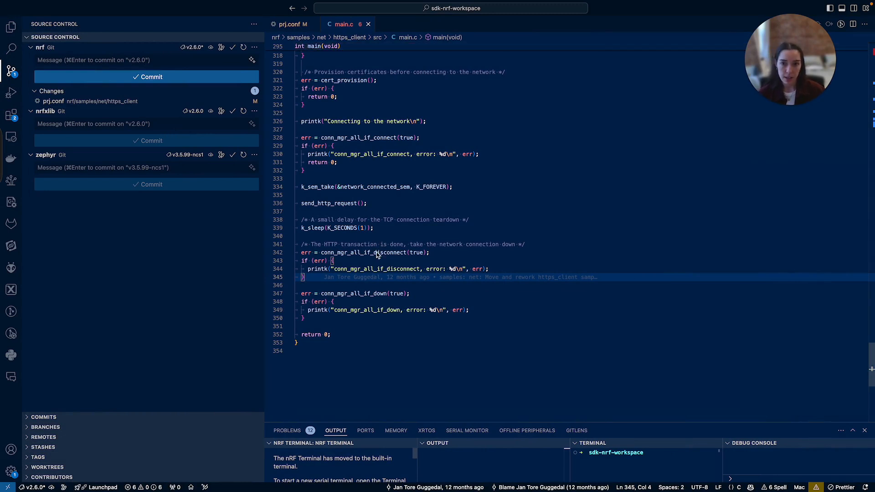
{"action": "mouse_move", "coordinate": [358, 322]}
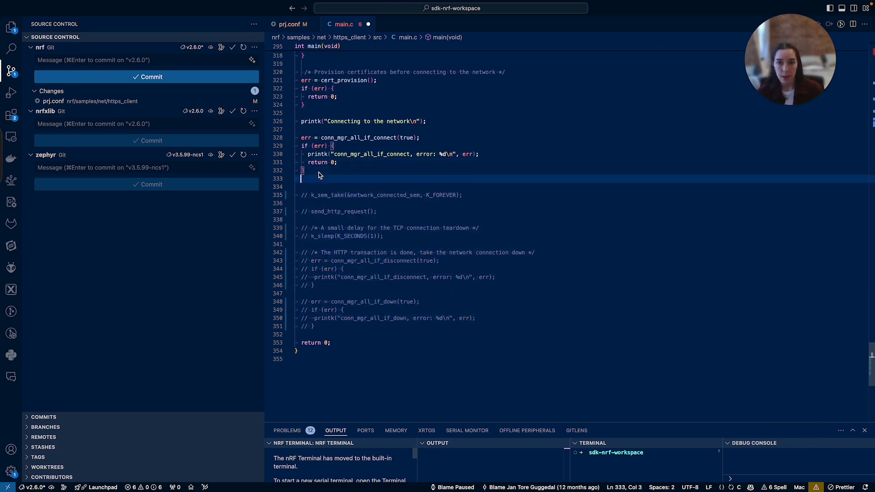
Add while(1){ k_sleep(K_FOREVER); } in main.c so it waits forever after connecting
{"action": "type", "text": "while("}
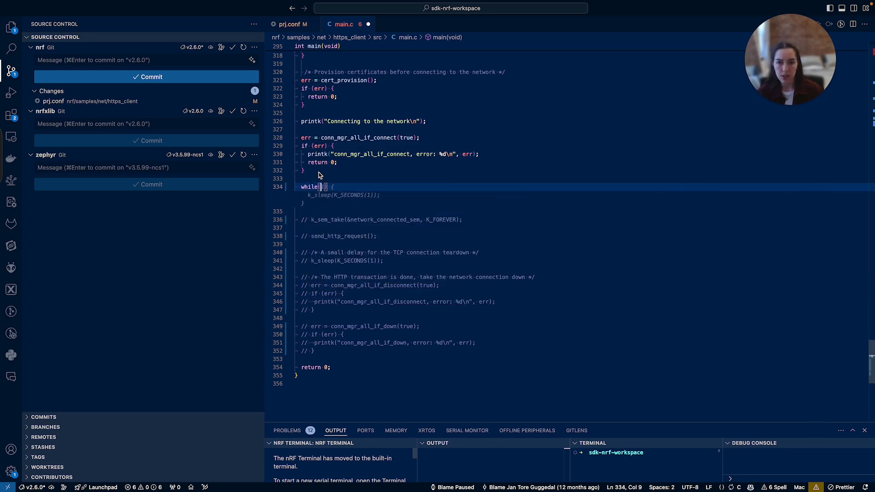
{"action": "type", "text": "1"}
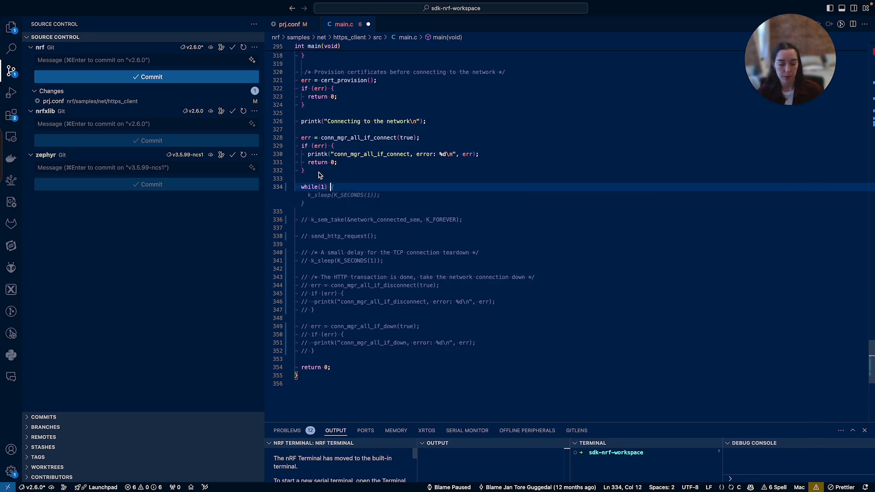
{"action": "type", "text": "k_s"}
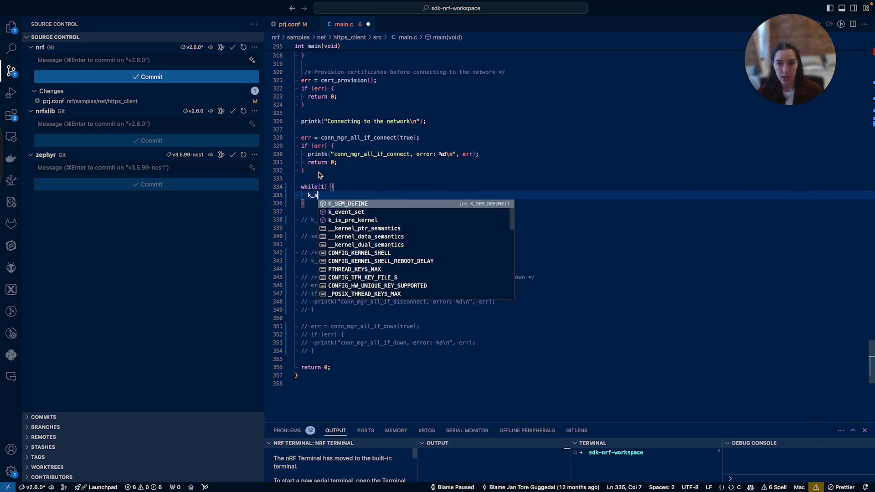
{"action": "type", "text": "leep(K_FOREVER"}
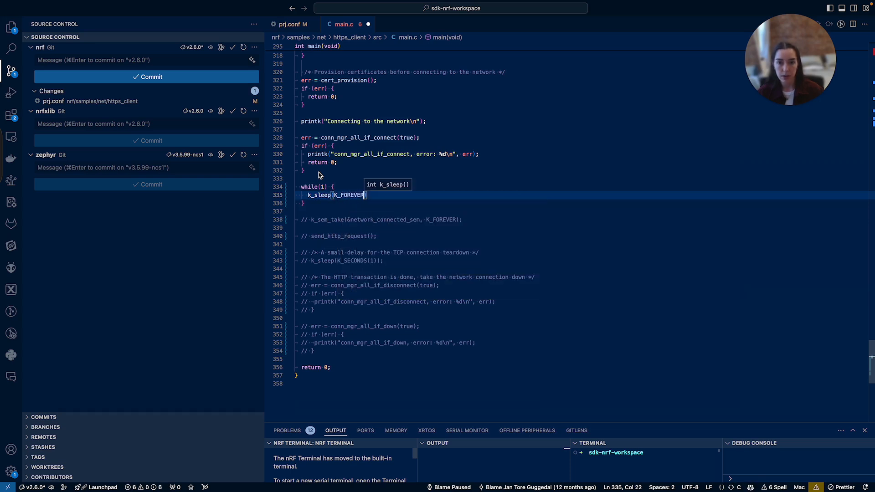
{"action": "type", "text": ";"}
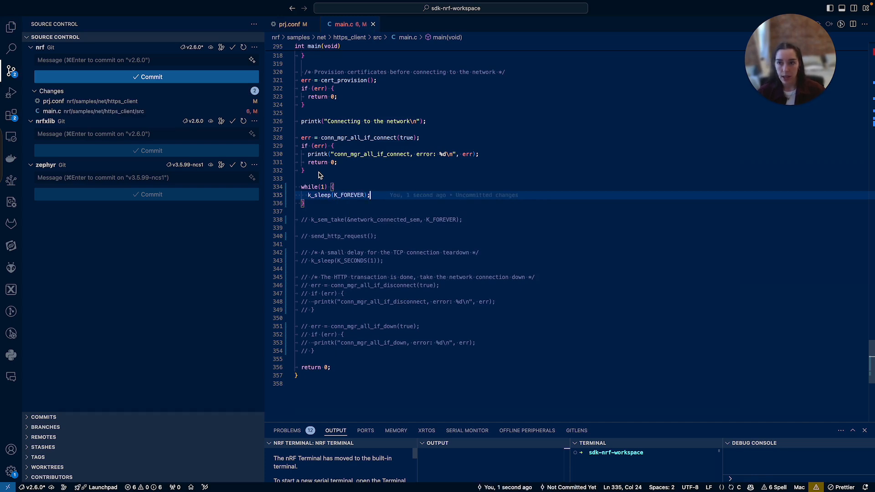
Discard the pending prj.conf changes in Source Control and confirm
{"action": "left_click", "coordinate": [237, 102]}
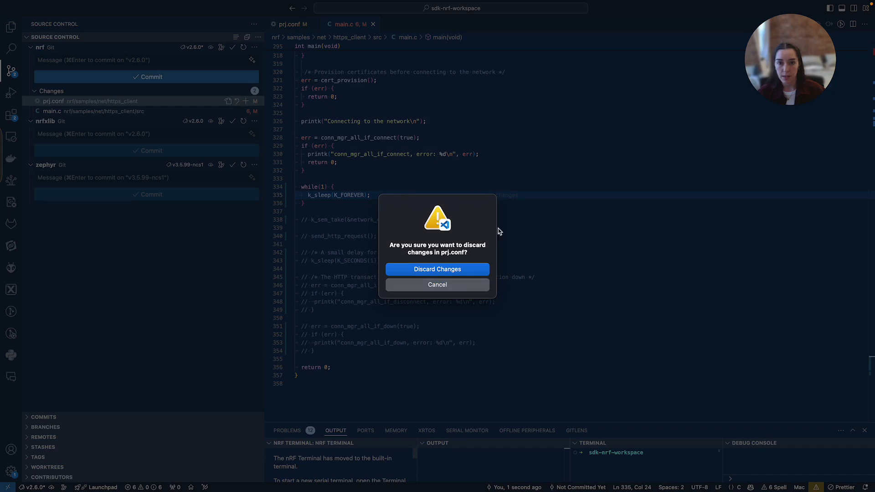
{"action": "left_click", "coordinate": [437, 269]}
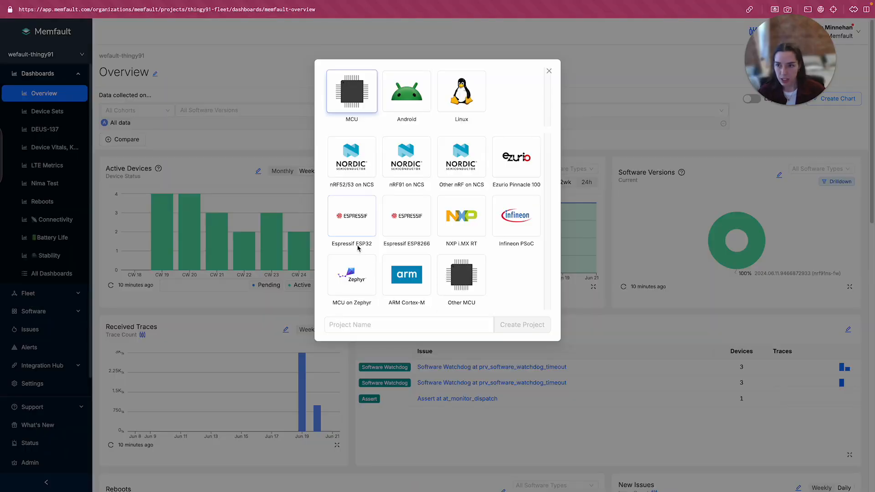
{"action": "mouse_move", "coordinate": [407, 156]}
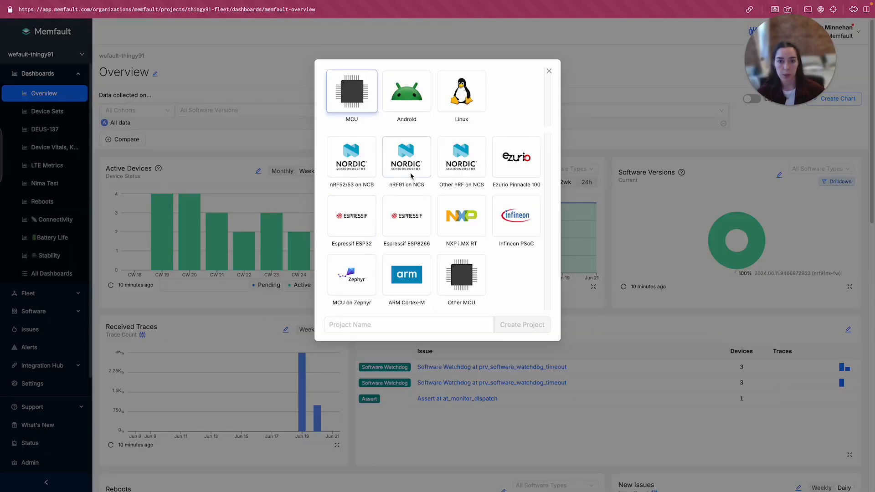
Choose the nRF91 on NCS platform and name the project gillian-nrf91-quickstart
{"action": "left_click", "coordinate": [407, 157]}
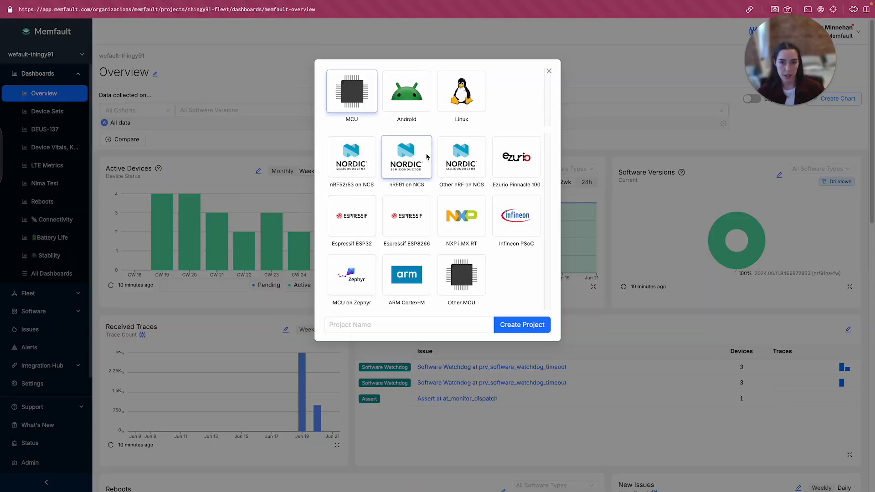
{"action": "left_click", "coordinate": [408, 324]}
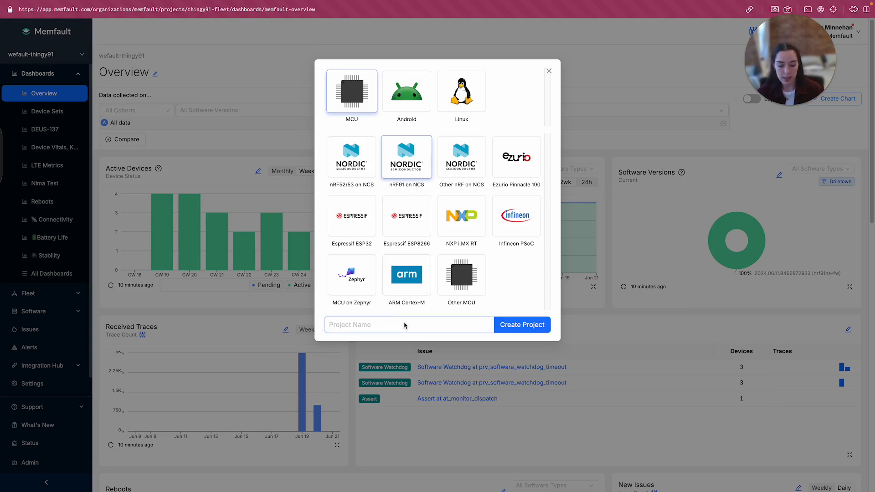
{"action": "type", "text": "gillian"}
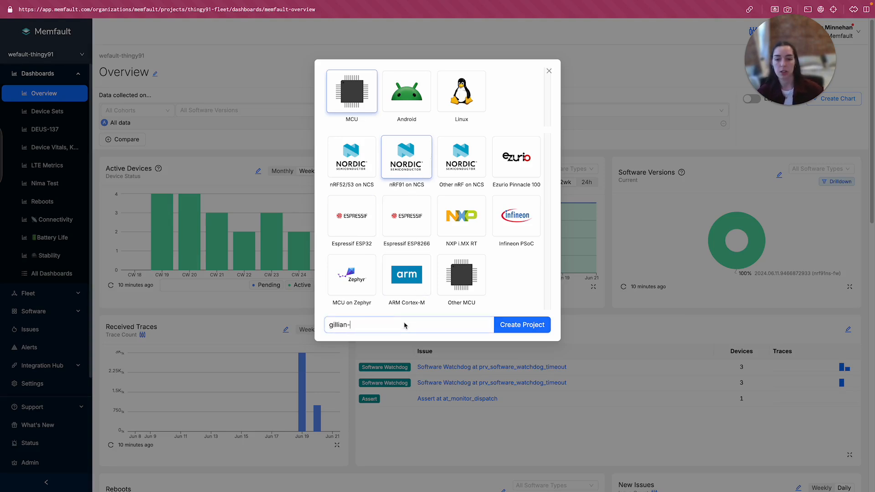
{"action": "type", "text": "-nrf"}
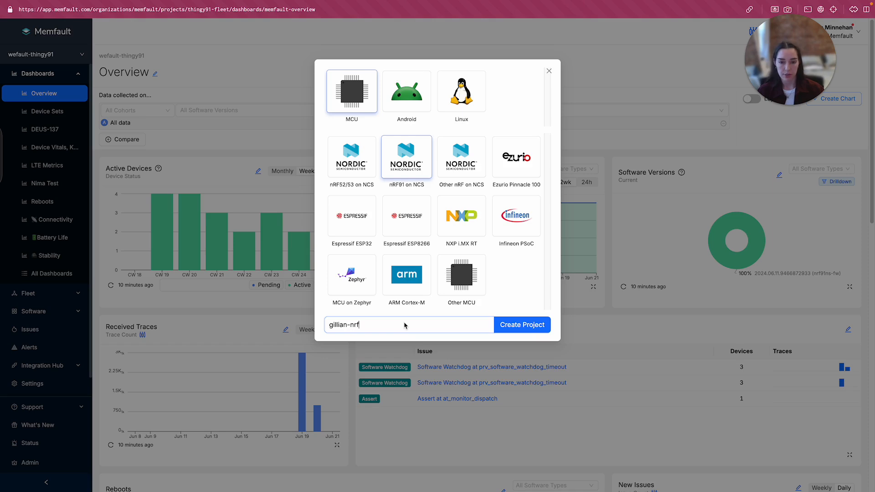
{"action": "type", "text": "91-quickstart"}
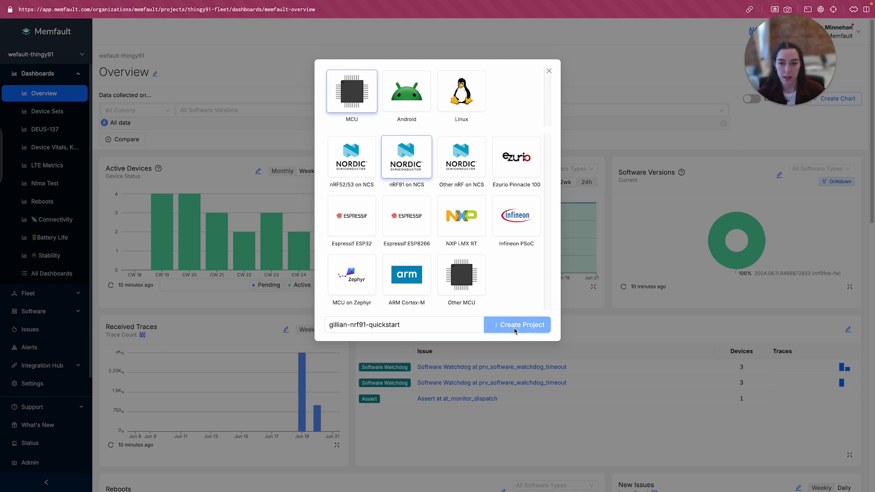
Create the gillian-nrf91-quickstart project and go to its setup checklist
{"action": "left_click", "coordinate": [517, 325]}
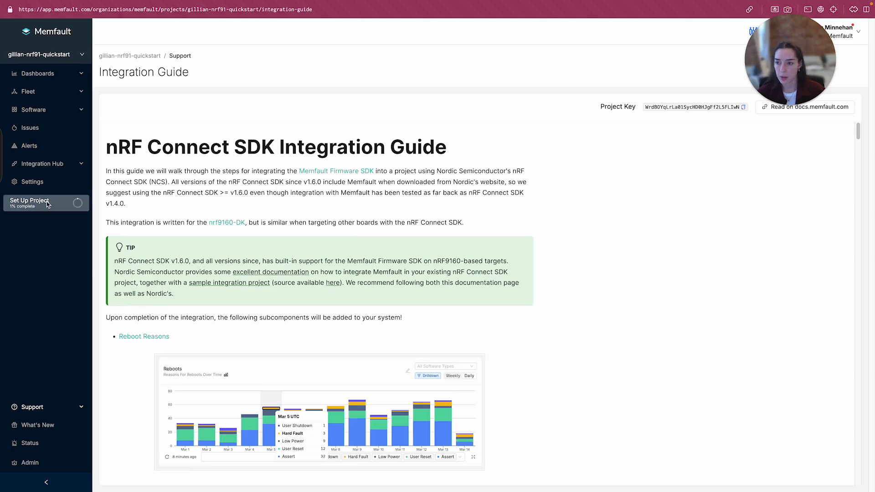
{"action": "left_click", "coordinate": [29, 201]}
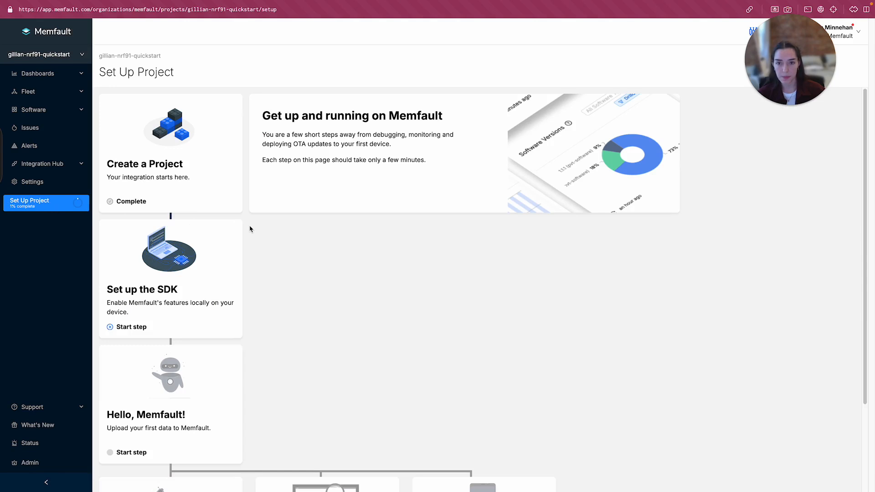
{"action": "mouse_move", "coordinate": [255, 225]}
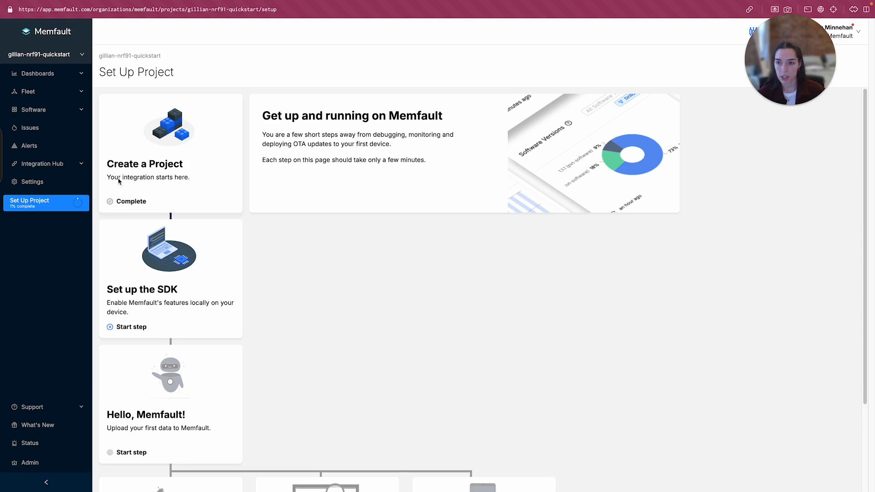
{"action": "mouse_move", "coordinate": [191, 181]}
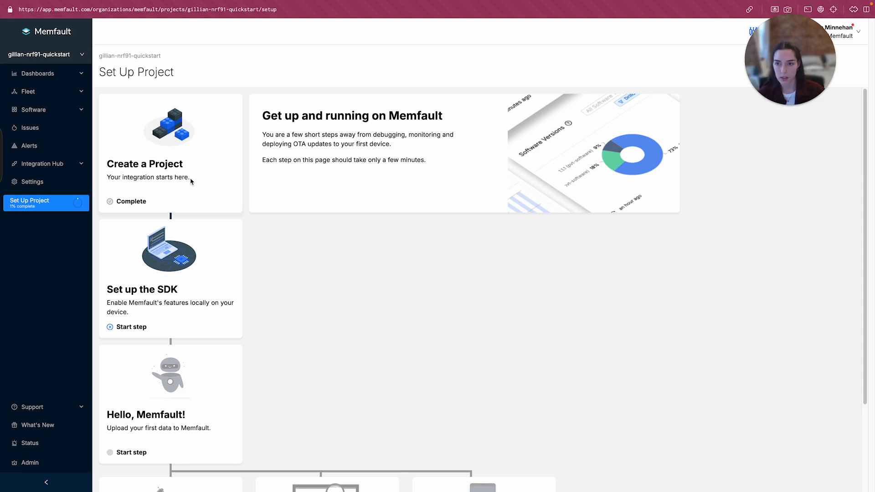
{"action": "mouse_move", "coordinate": [186, 282]}
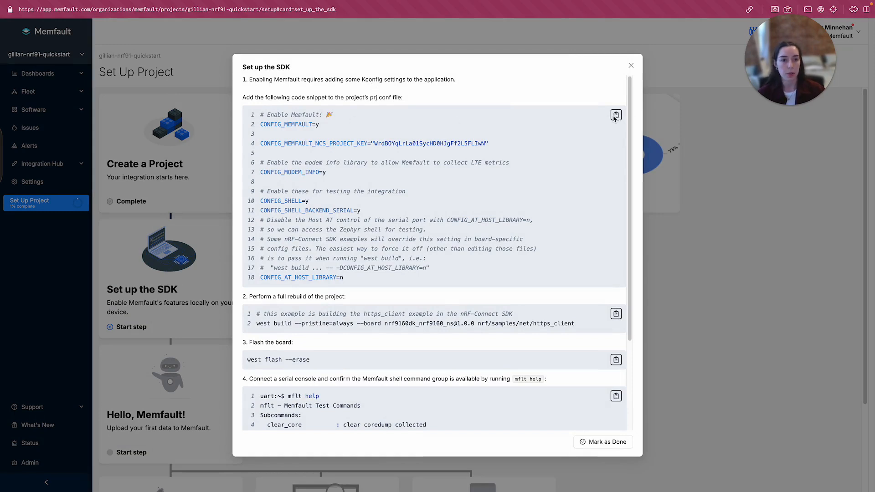
Copy the prj.conf Kconfig snippet and select the full west build rebuild command
{"action": "left_click", "coordinate": [616, 115]}
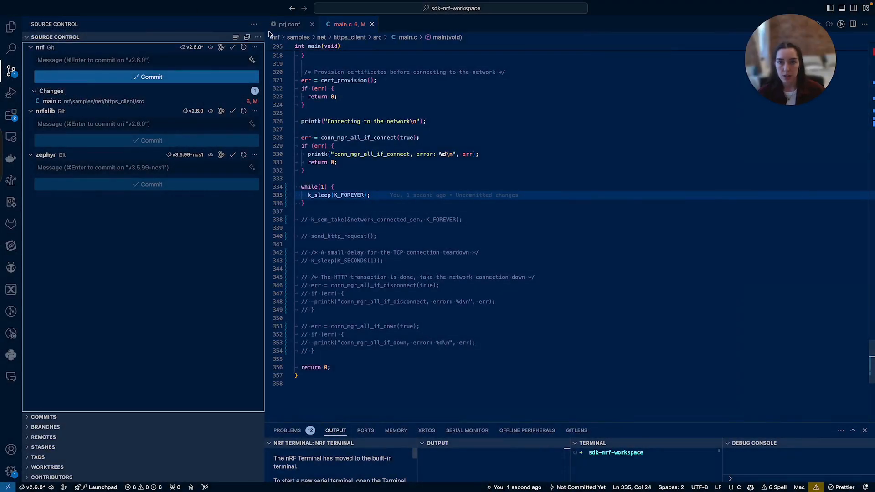
{"action": "left_click", "coordinate": [291, 24]}
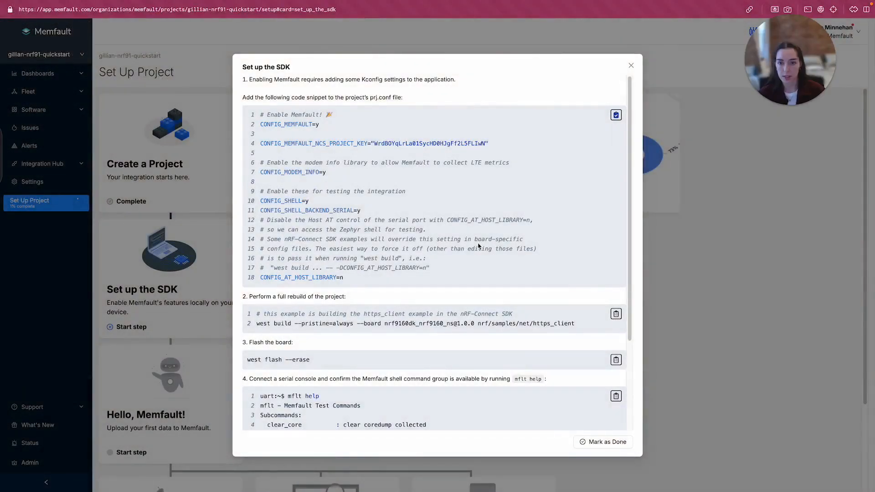
{"action": "scroll", "scroll_direction": "down", "scroll_amount": 3}
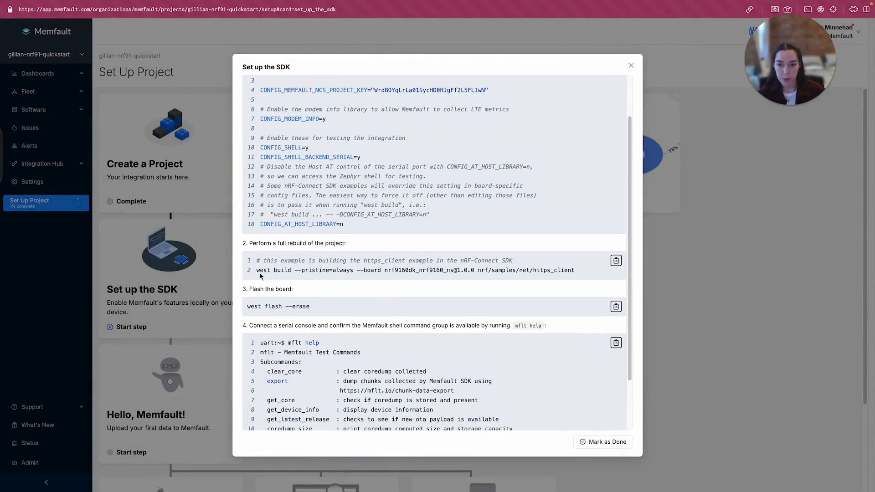
{"action": "left_click_drag", "start_coordinate": [257, 270], "coordinate": [576, 270]}
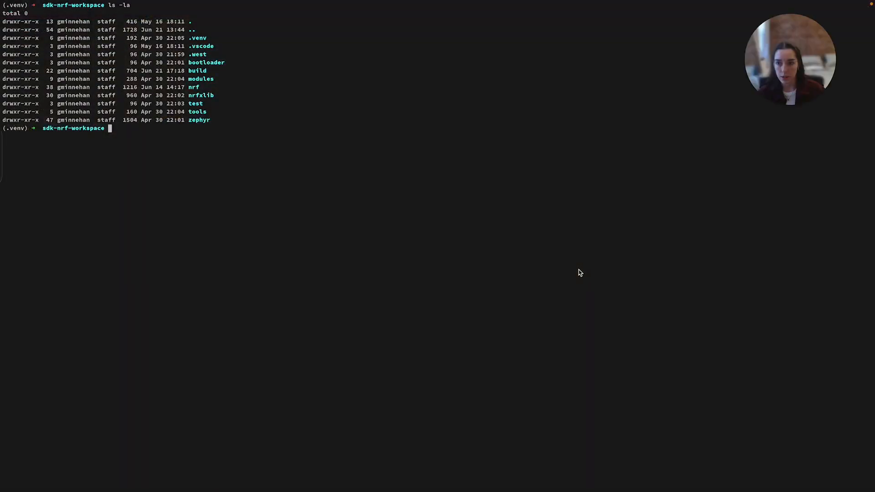
{"action": "type", "text": "west build --pristine=always --board nrf9160dk_nrf9160_ns@1.0.0 nrf/samples/net/https_client"}
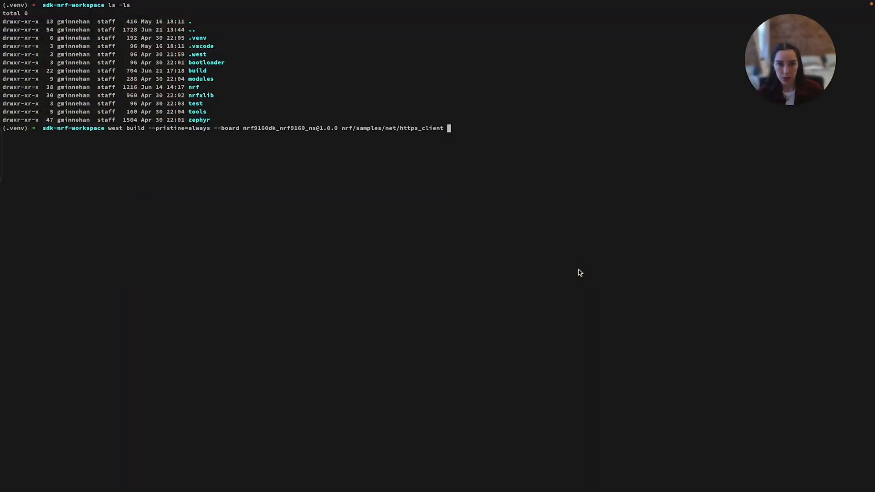
{"action": "type", "text": "--"}
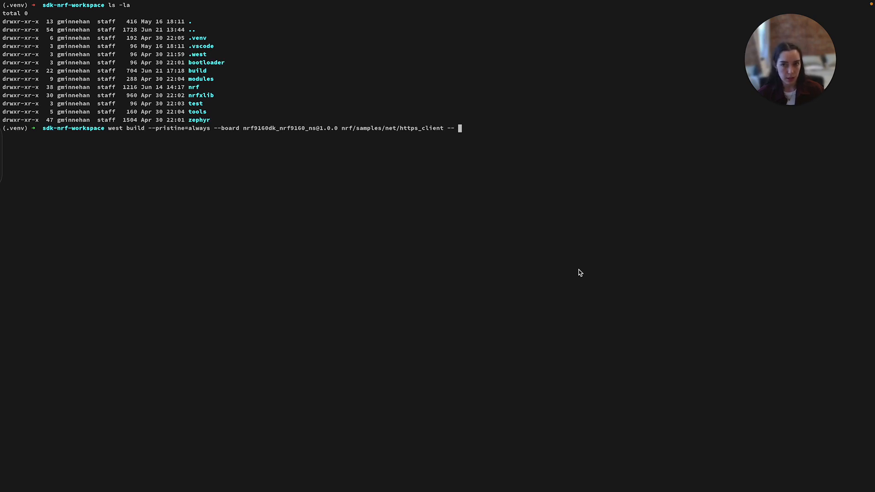
{"action": "type", "text": "-D"}
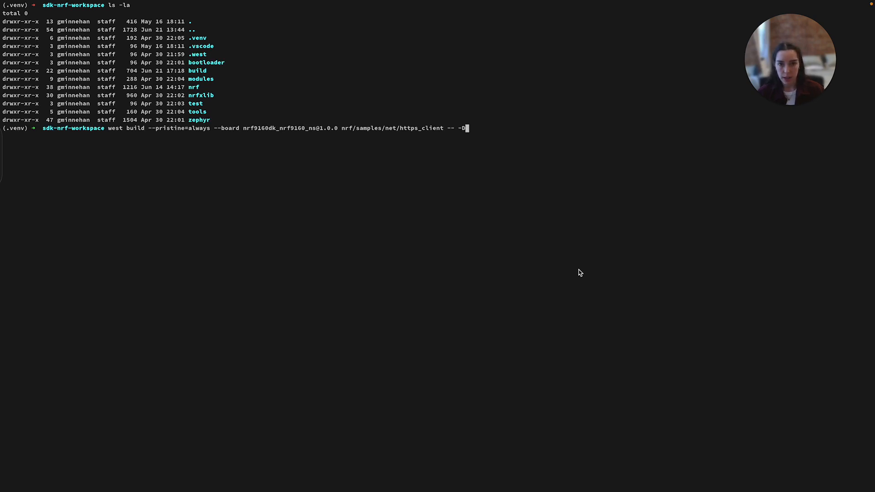
{"action": "type", "text": "CONFIG_AT"}
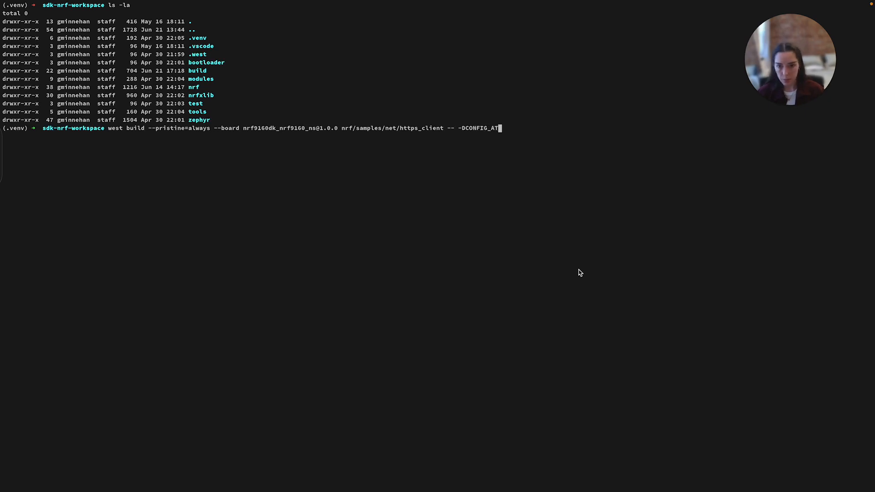
{"action": "type", "text": "HOS"}
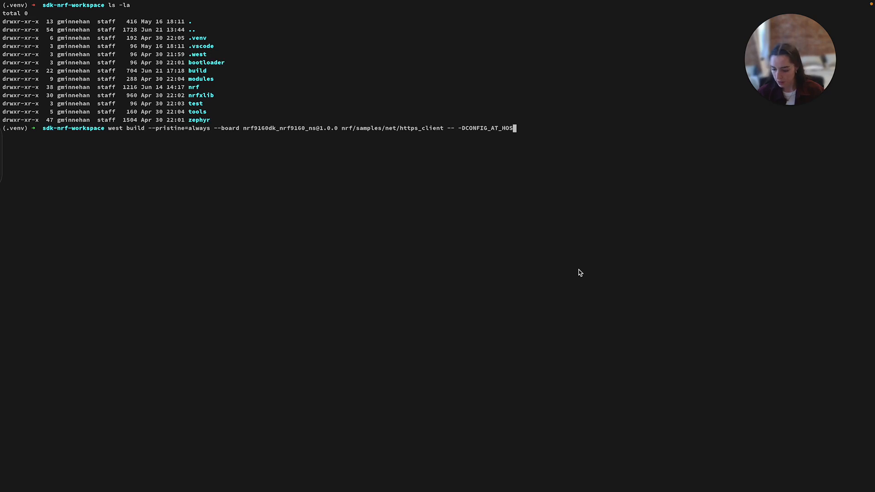
{"action": "type", "text": "T_LIBRARY"}
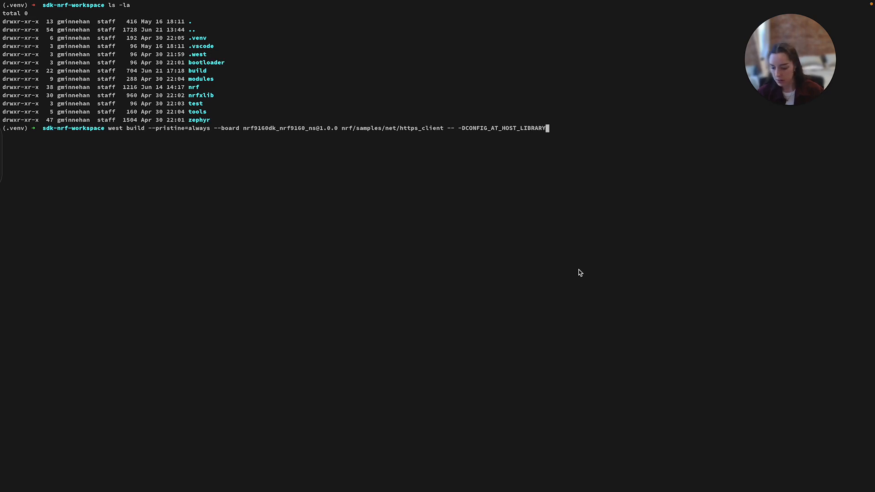
{"action": "type", "text": "=n"}
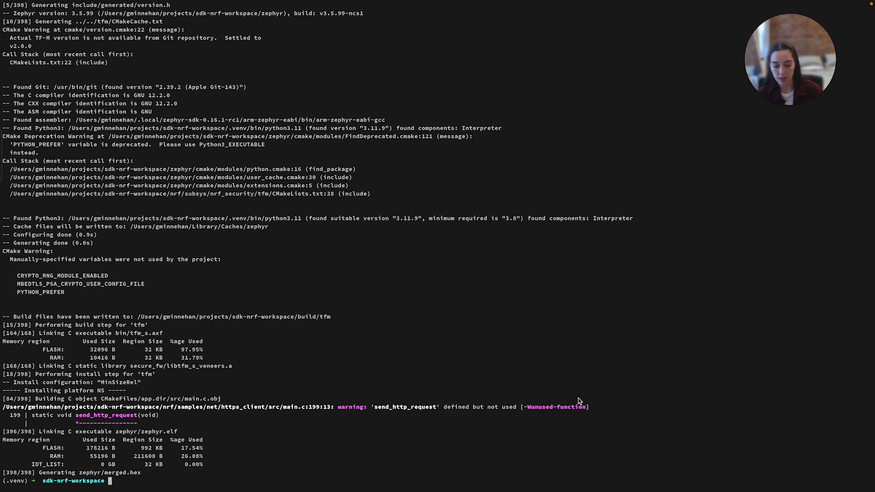
{"action": "mouse_move", "coordinate": [438, 373]}
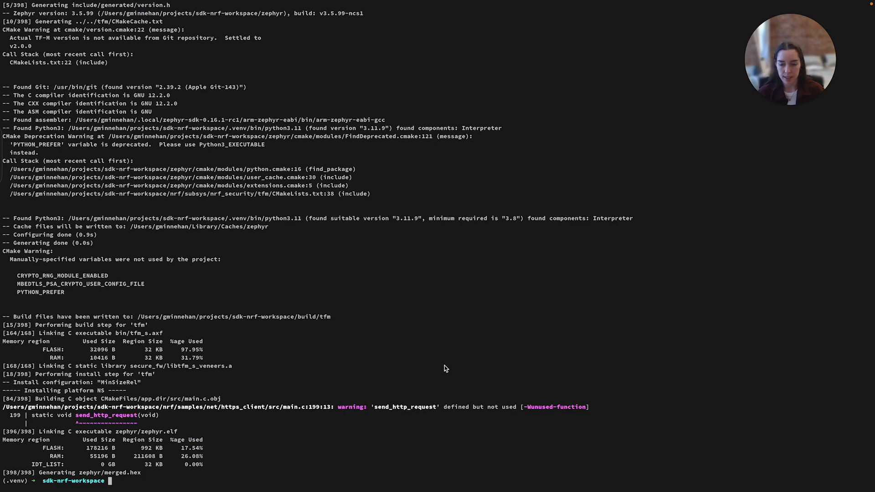
Run west flash --erase to program merged.hex onto the board
{"action": "type", "text": "west flash --erase"}
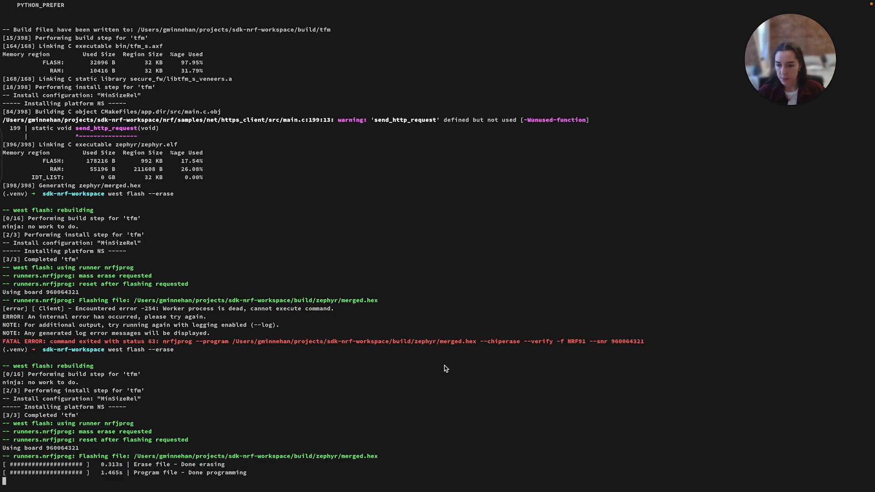
{"action": "scroll", "scroll_direction": "down", "scroll_amount": 3}
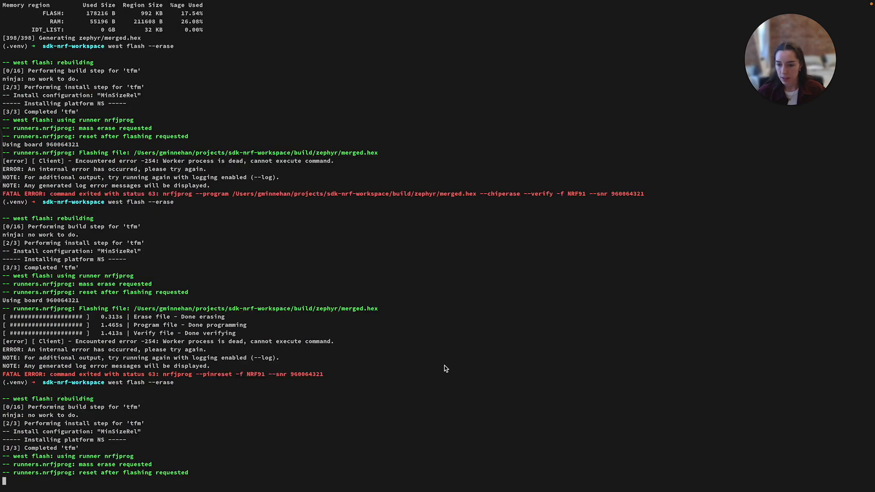
{"action": "scroll", "scroll_direction": "down", "scroll_amount": 3}
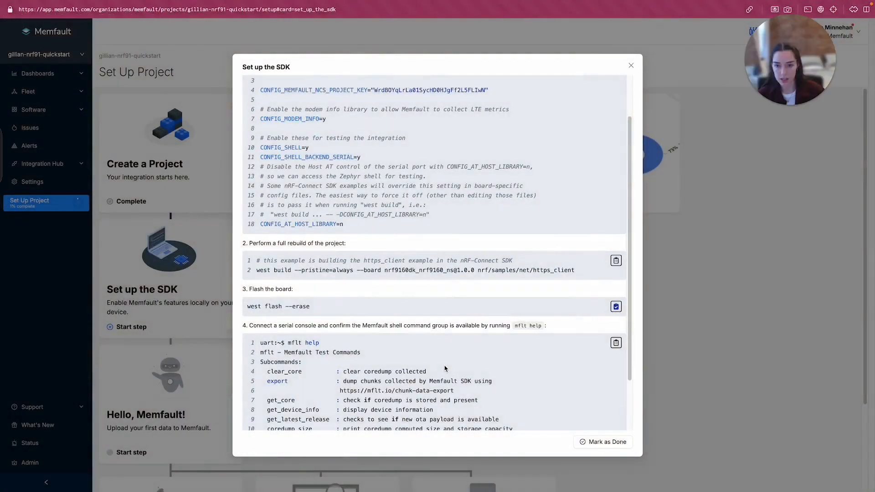
{"action": "scroll", "scroll_direction": "down", "scroll_amount": 3}
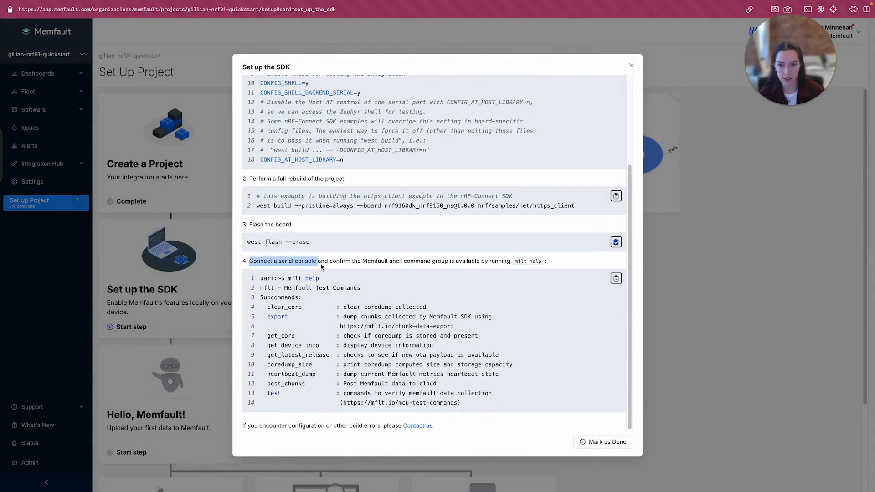
{"action": "left_click_drag", "start_coordinate": [315, 260], "coordinate": [477, 261]}
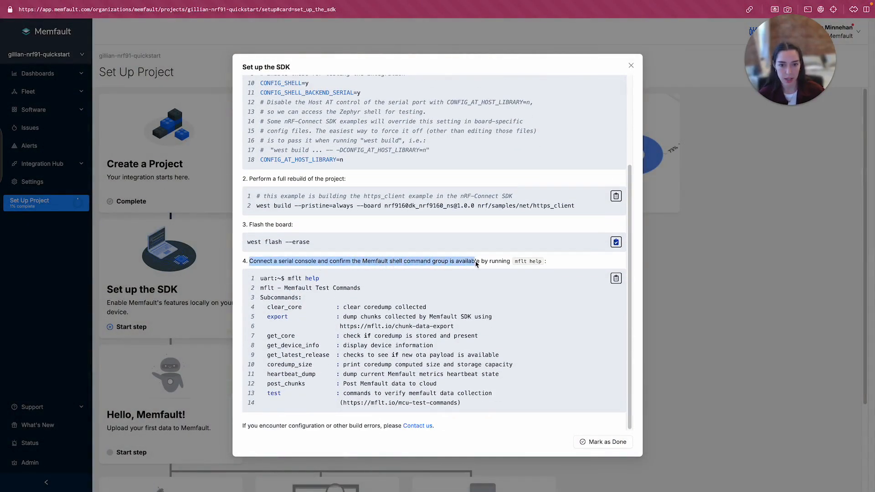
{"action": "left_click", "coordinate": [500, 271]}
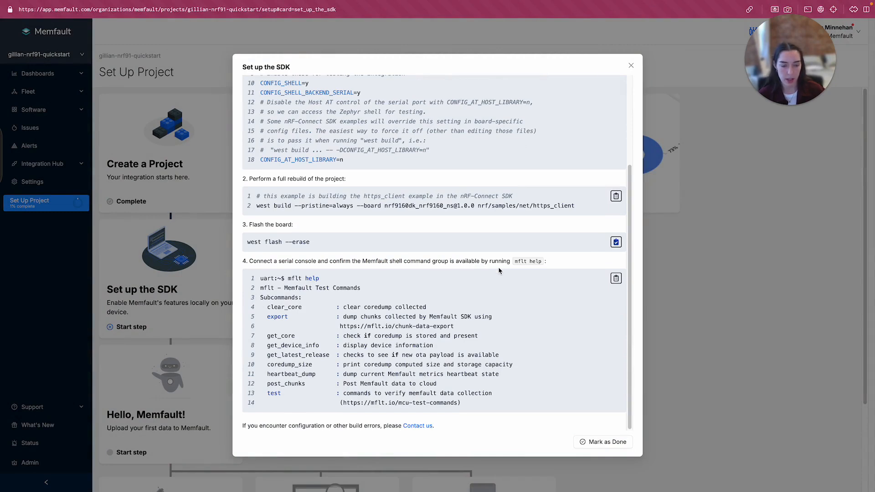
{"action": "double_click", "coordinate": [528, 262]}
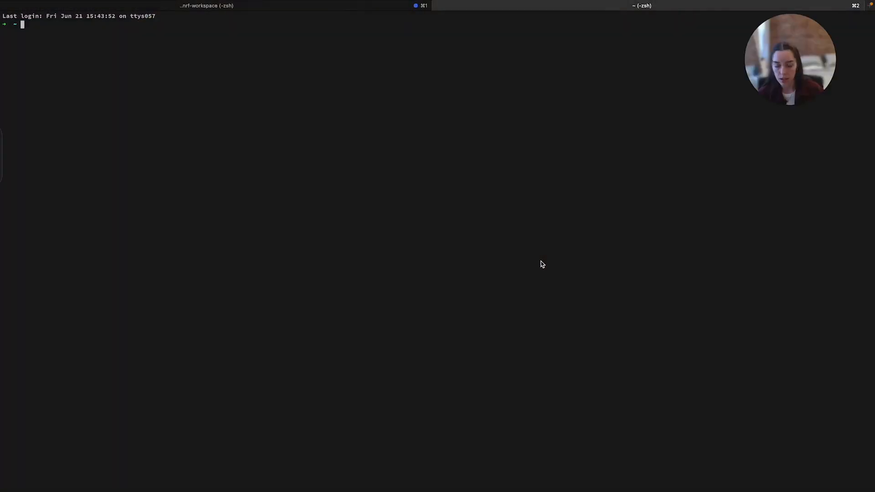
Connect a tio serial console to /dev/tty.usbmodem… and run mflt help in the uart shell
{"action": "type", "text": "tio /dev/tty.usbmodem0009600643211"}
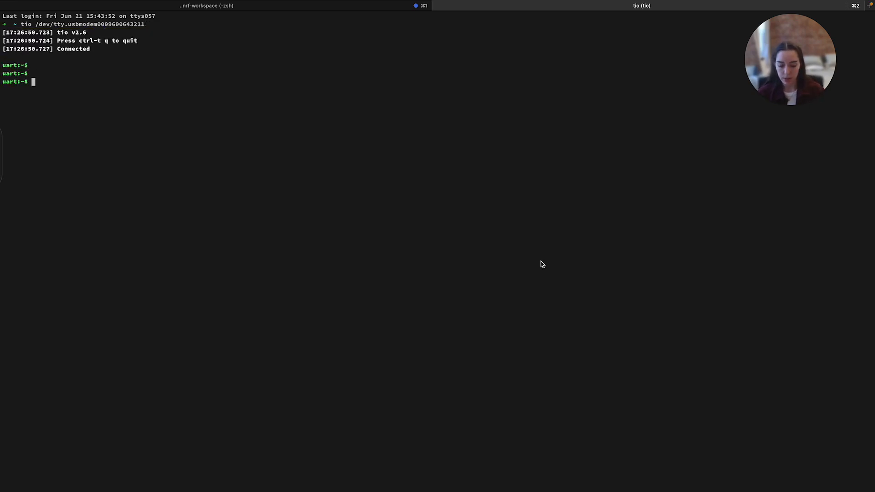
{"action": "type", "text": "mflt help"}
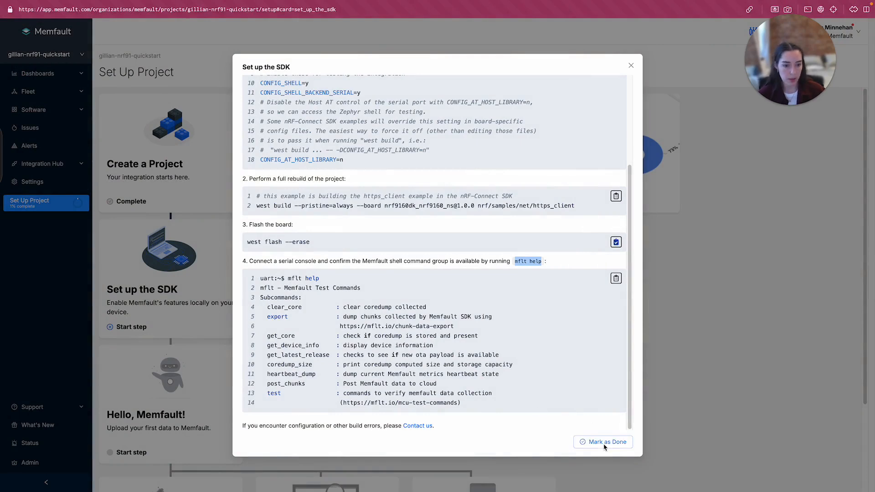
Mark the Set up the SDK step done and go to Software > Symbol Files
{"action": "left_click", "coordinate": [603, 442]}
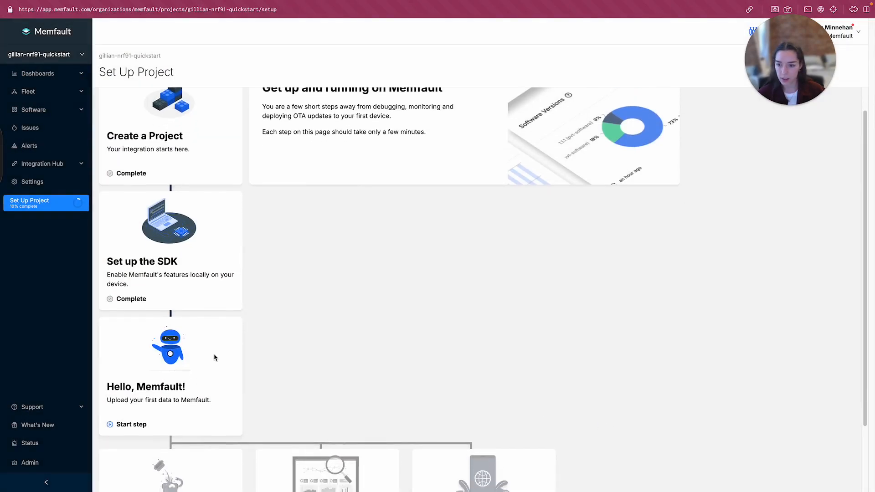
{"action": "left_click", "coordinate": [130, 424]}
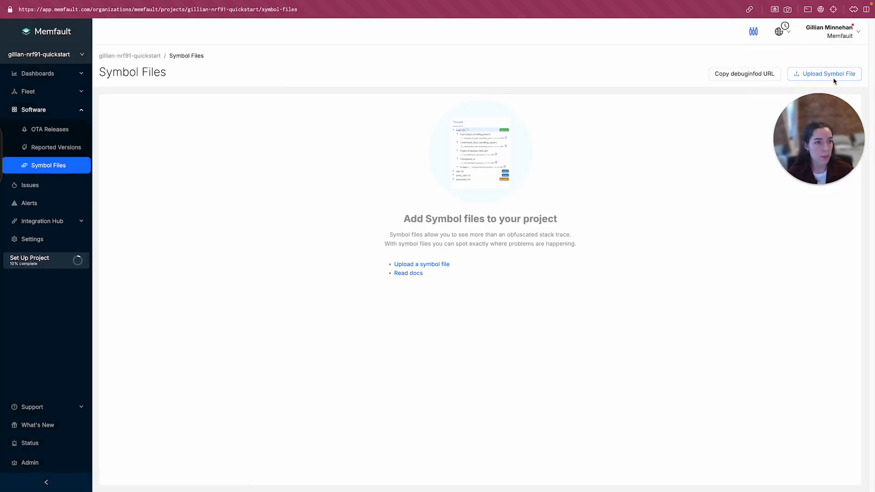
Select build/zephyr/zephyr.elf as the symbol file to upload
{"action": "left_click", "coordinate": [824, 72]}
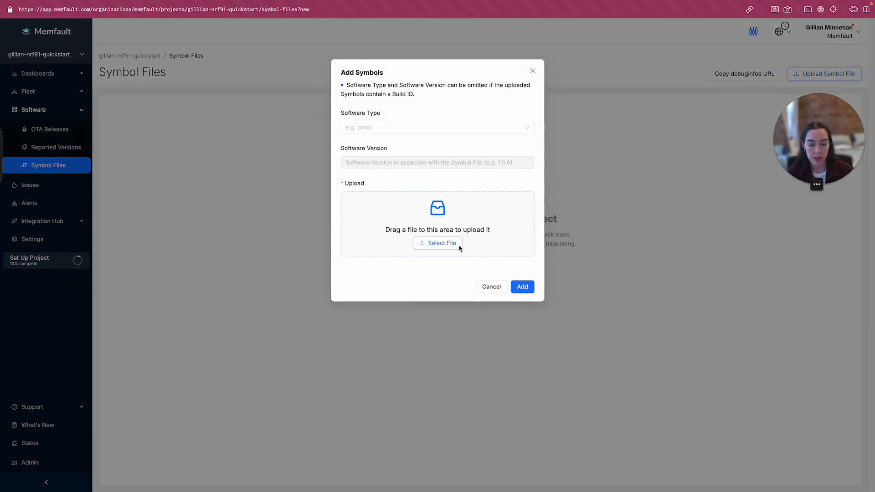
{"action": "left_click", "coordinate": [438, 242]}
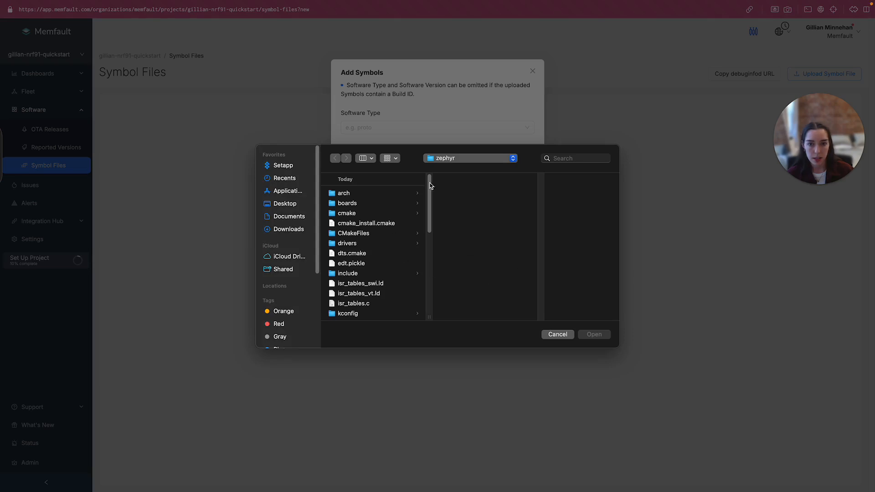
{"action": "scroll", "scroll_direction": "down", "scroll_amount": 3}
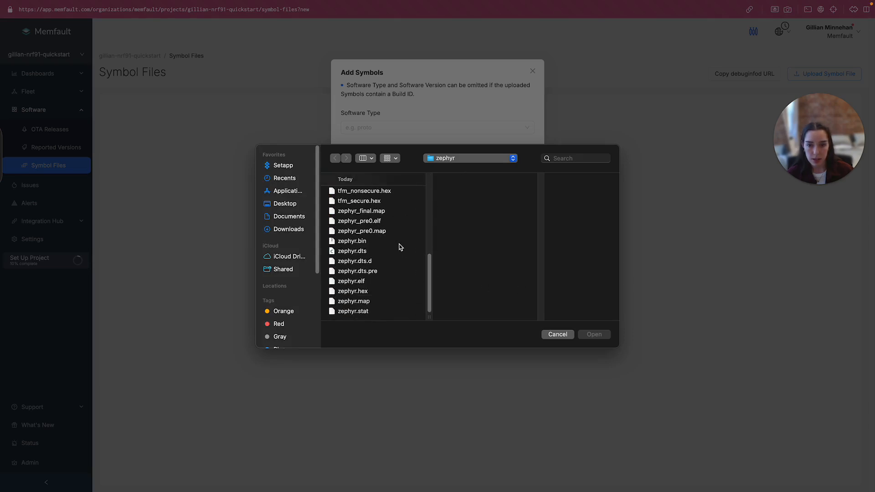
{"action": "left_click", "coordinate": [350, 280]}
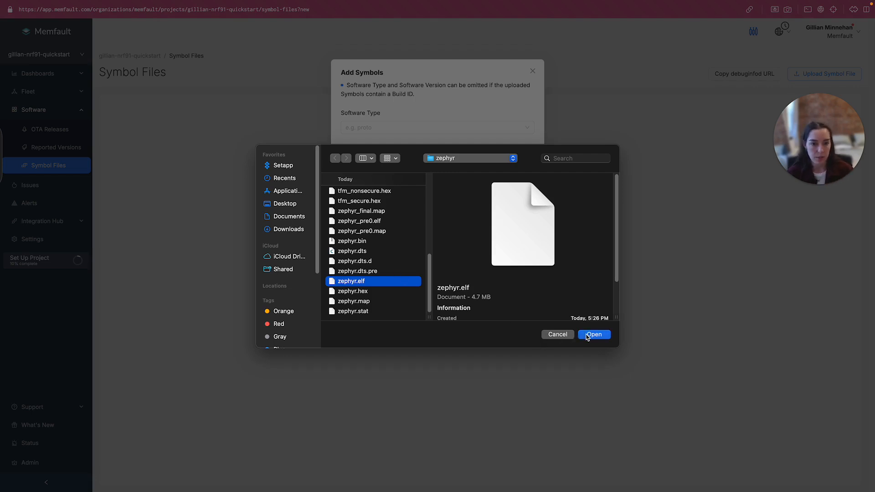
{"action": "left_click", "coordinate": [593, 334]}
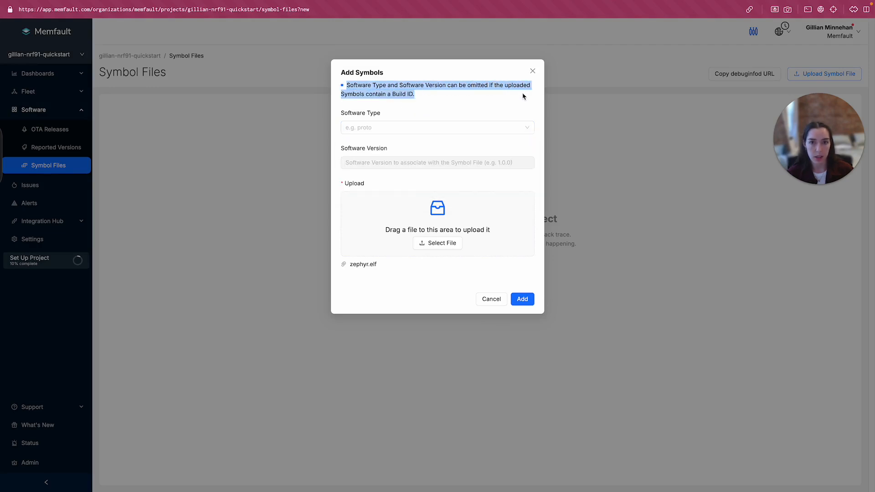
Add the zephyr.elf symbol file and return to the project setup checklist
{"action": "left_click", "coordinate": [586, 289]}
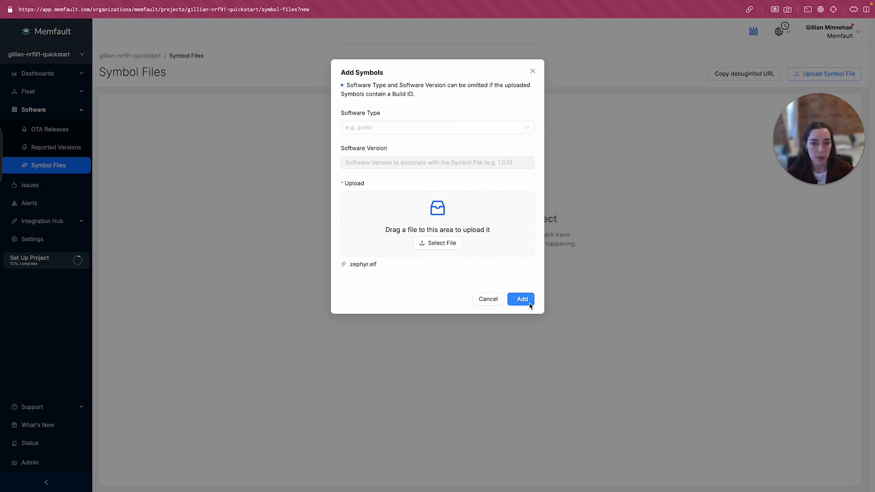
{"action": "left_click", "coordinate": [520, 299]}
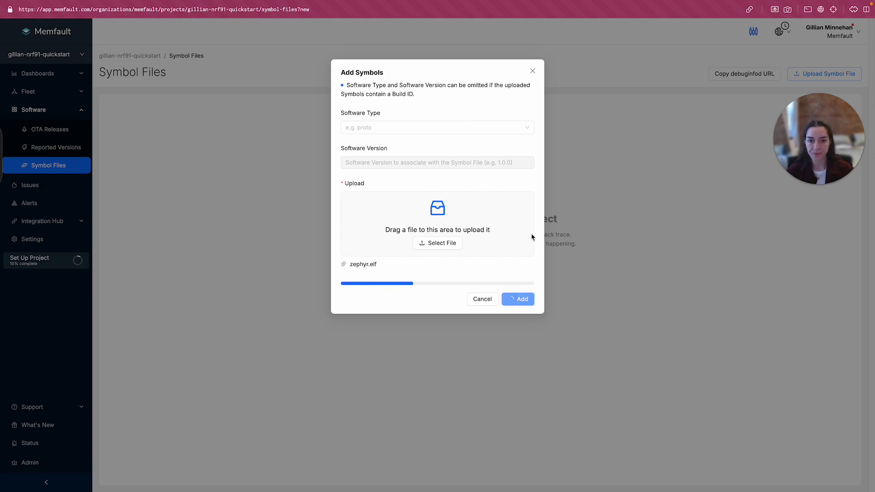
{"action": "left_click", "coordinate": [518, 299]}
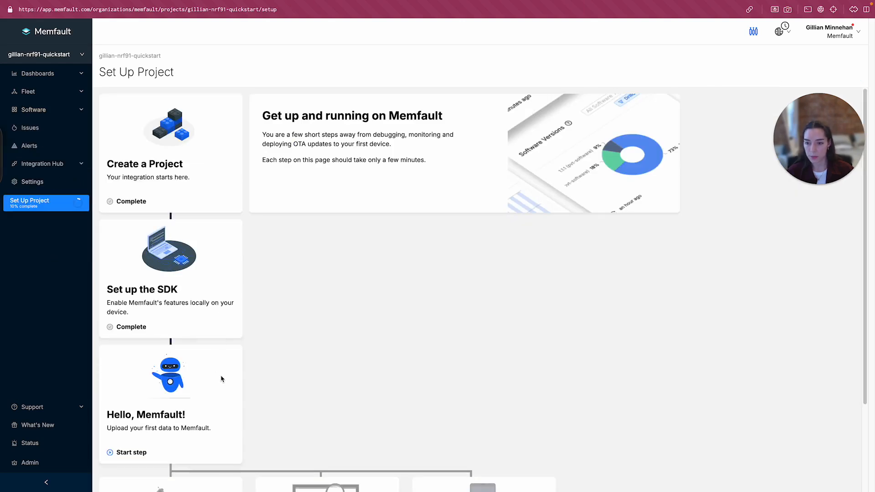
Start the Hello, Memfault! step and switch back to the tio serial console
{"action": "left_click", "coordinate": [132, 452]}
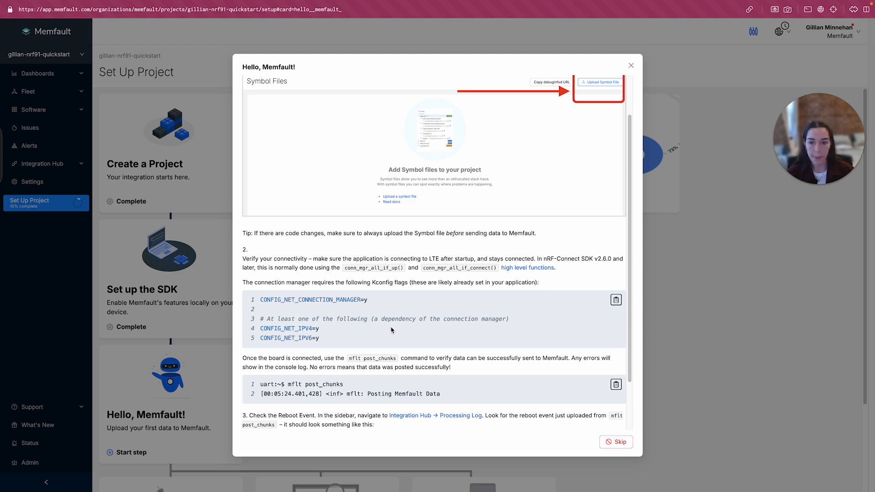
{"action": "mouse_move", "coordinate": [415, 328]}
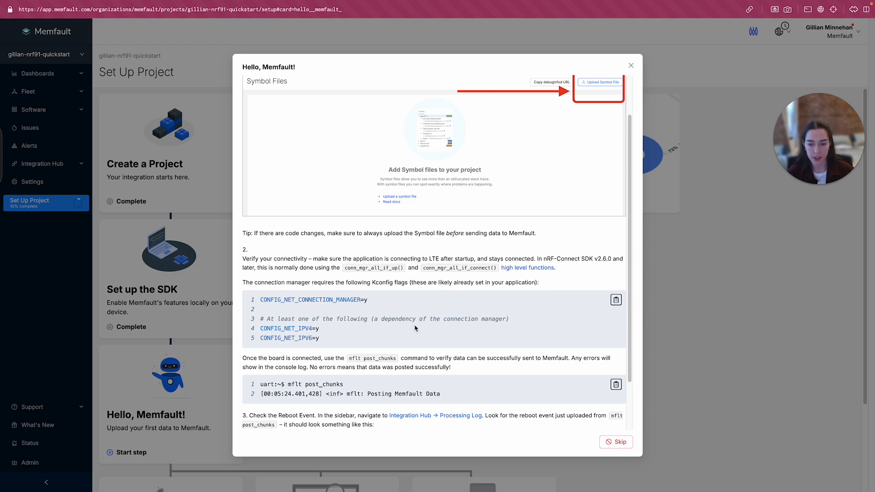
{"action": "mouse_move", "coordinate": [397, 341]}
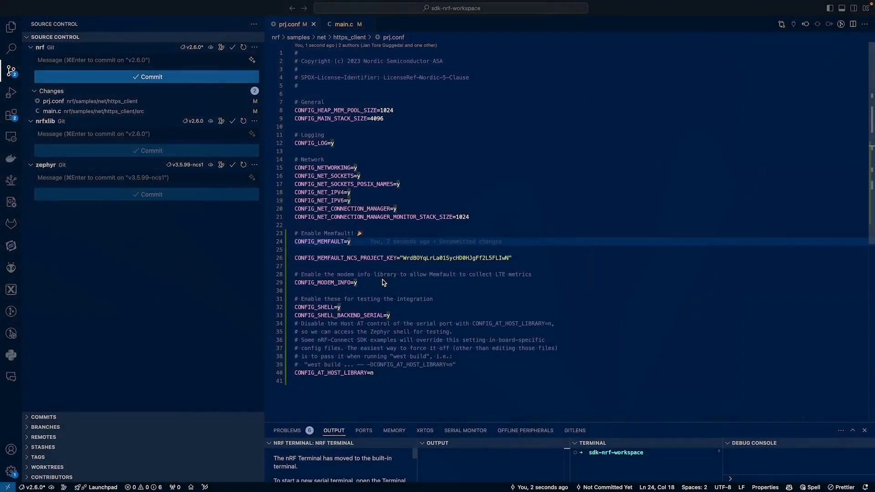
{"action": "left_click", "coordinate": [342, 24]}
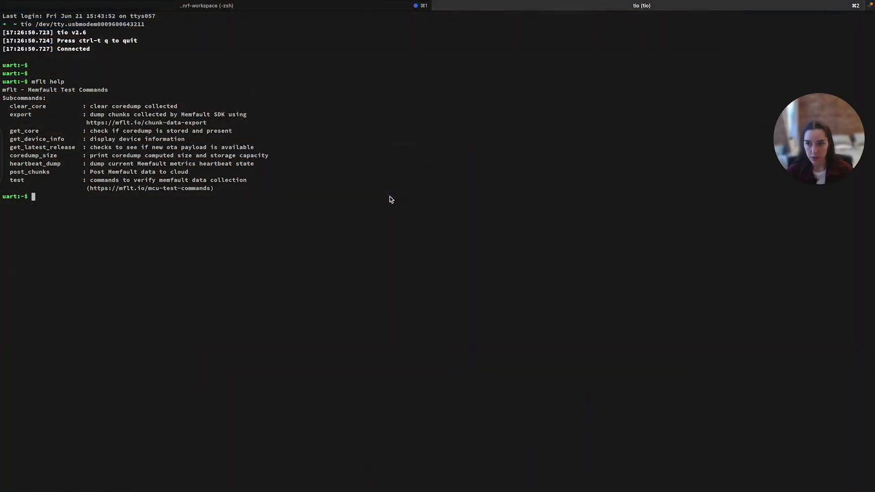
Run 'mflt test reboot' in the uart shell and watch the board reconnect with an IP address
{"action": "type", "text": "mflt test"}
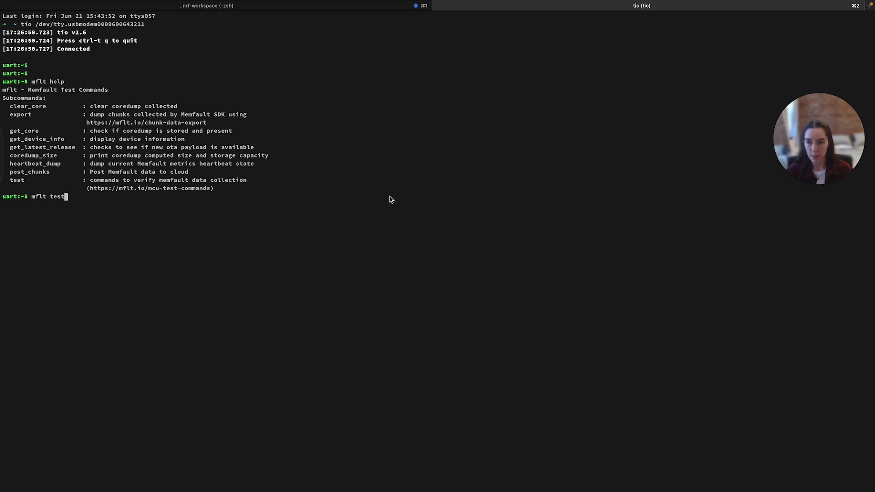
{"action": "type", "text": "reboot"}
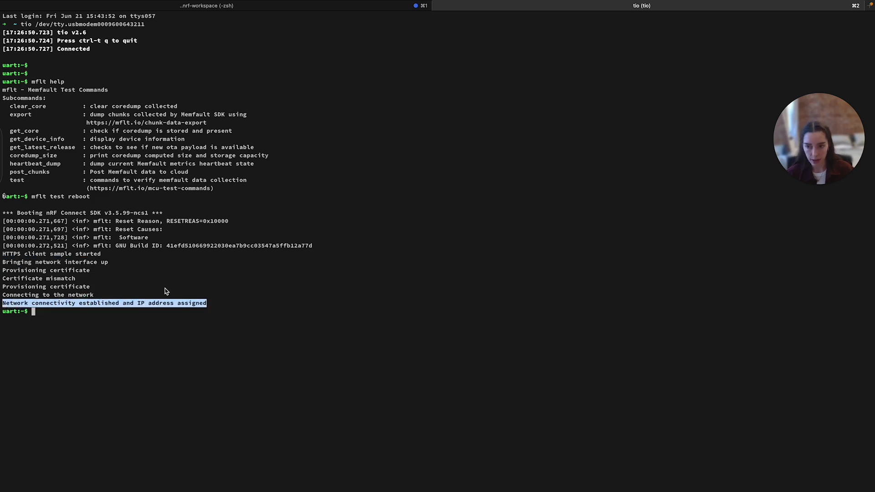
{"action": "mouse_move", "coordinate": [116, 290]}
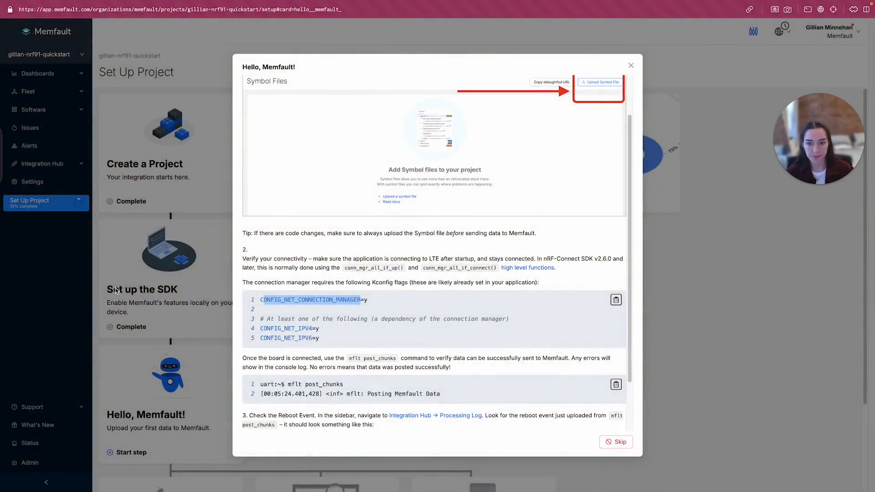
Scroll the Hello, Memfault! guide down to the mflt post_chunks and reboot-event steps
{"action": "scroll", "scroll_direction": "down", "scroll_amount": 3}
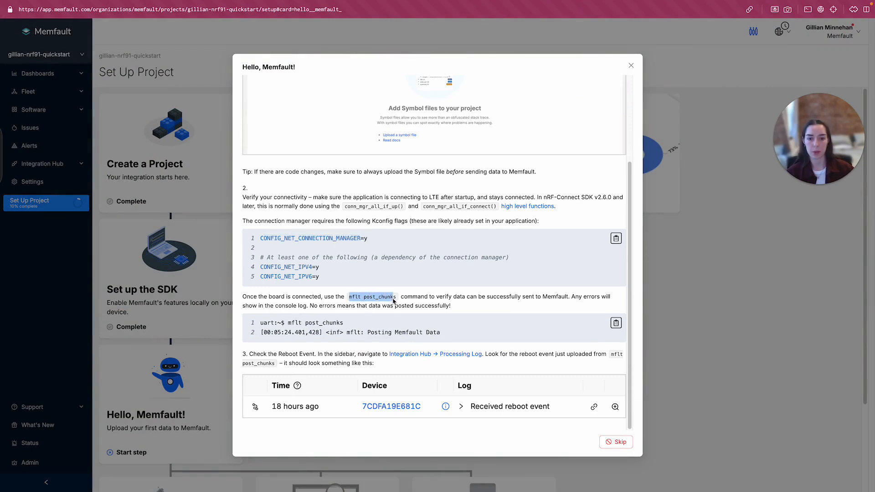
{"action": "mouse_move", "coordinate": [422, 299]}
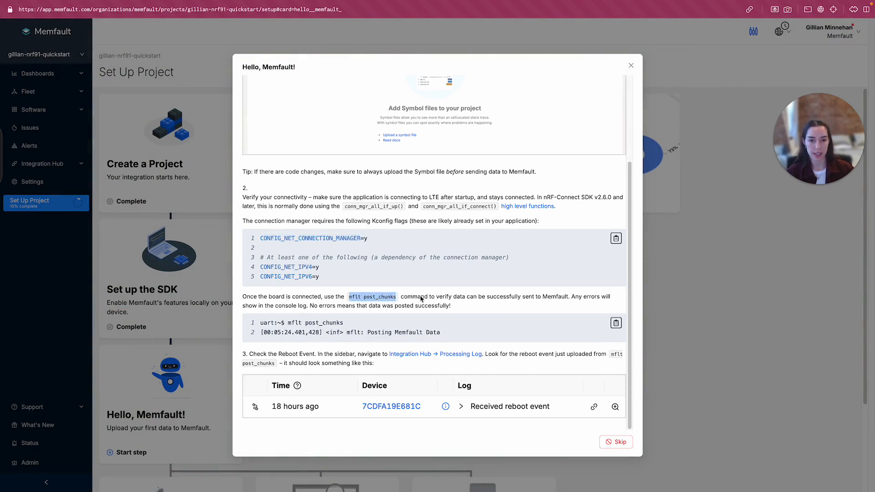
{"action": "mouse_move", "coordinate": [517, 303]}
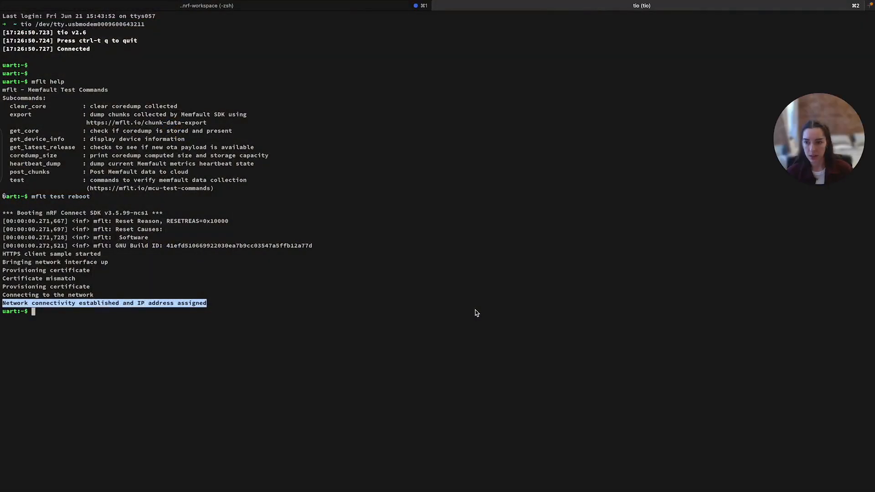
Run 'mflt post_chunks' at the uart prompt to upload the collected Memfault data
{"action": "type", "text": "mflt post_chunks"}
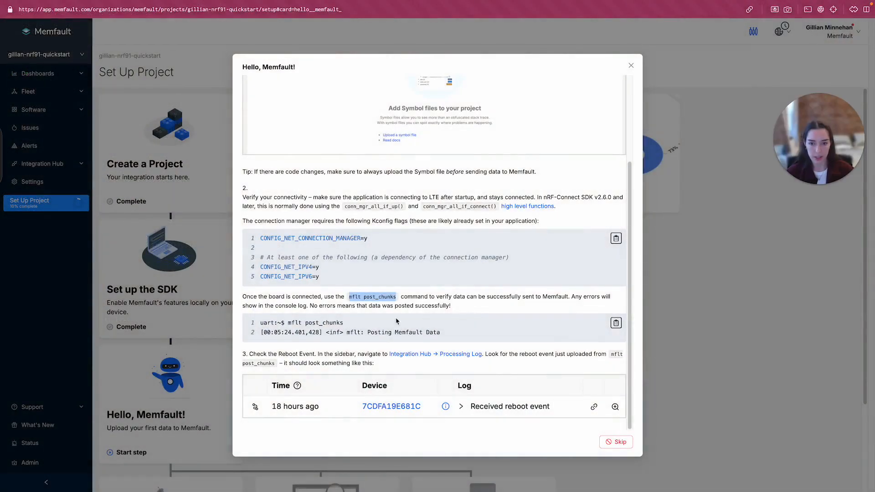
Verify the Received reboot event in the Processing Log, then return to Set Up Project
{"action": "left_click_drag", "start_coordinate": [308, 305], "coordinate": [451, 305]}
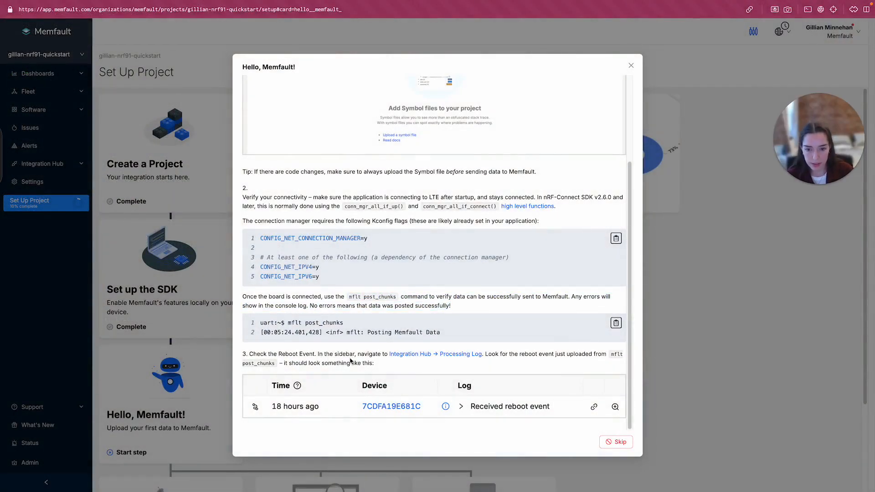
{"action": "mouse_move", "coordinate": [413, 358]}
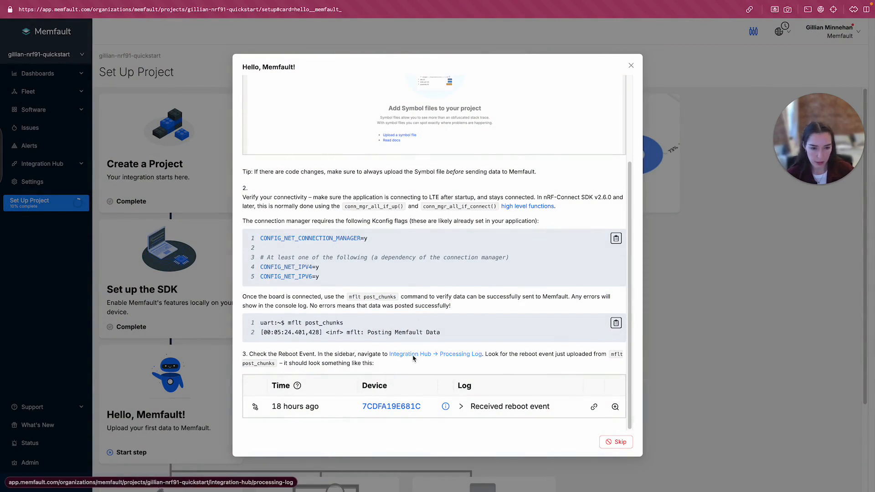
{"action": "left_click", "coordinate": [434, 354]}
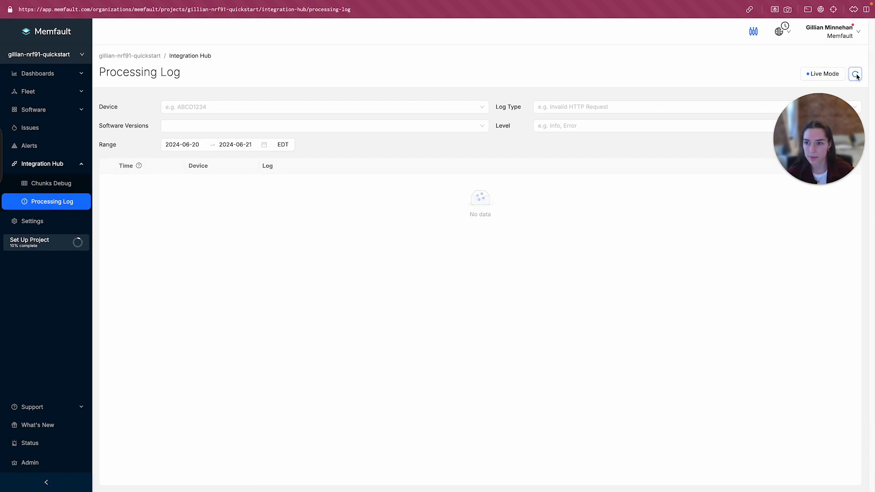
{"action": "left_click", "coordinate": [854, 73]}
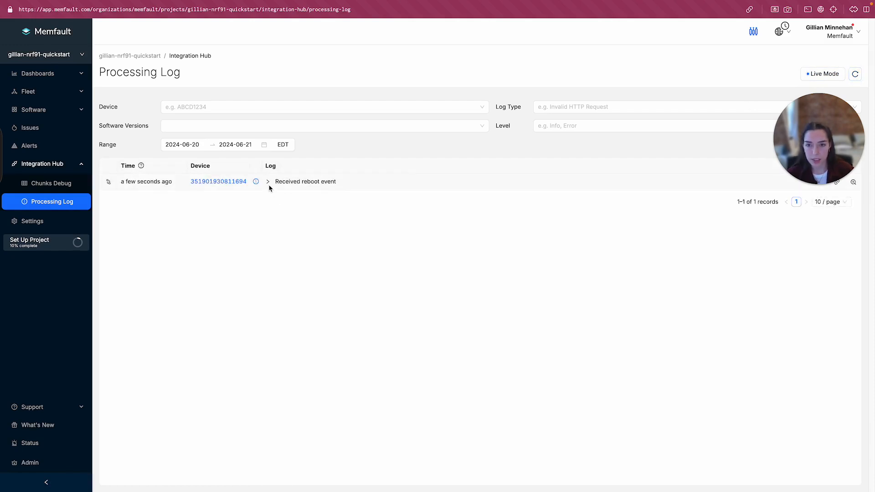
{"action": "mouse_move", "coordinate": [228, 205]}
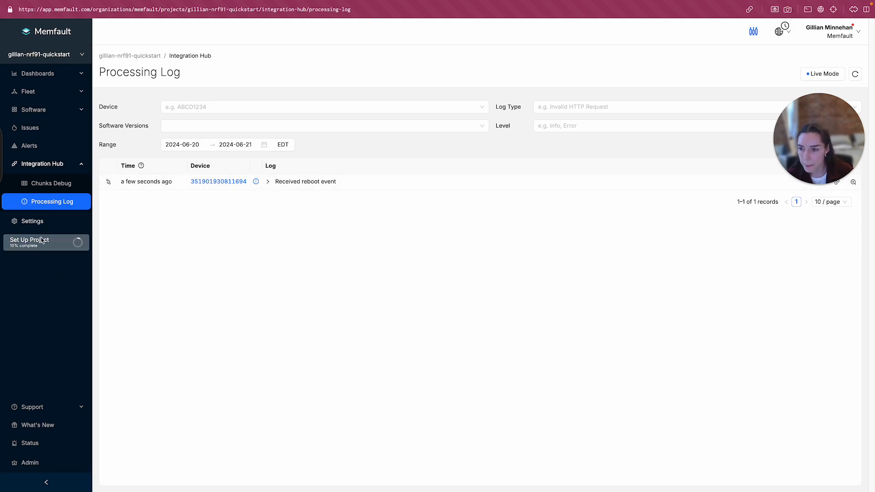
{"action": "left_click", "coordinate": [29, 240]}
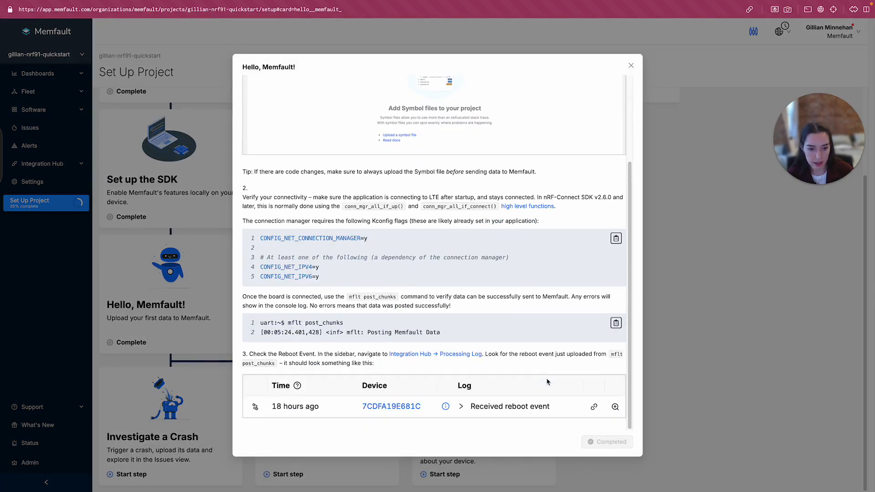
{"action": "mouse_move", "coordinate": [484, 412]}
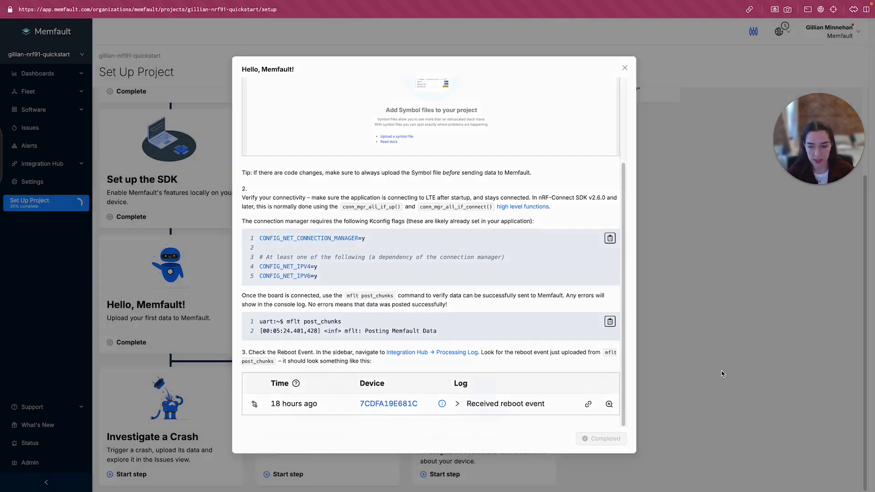
Dismiss the completed Hello, Memfault! dialog before switching to the tio console
{"action": "left_click", "coordinate": [625, 67]}
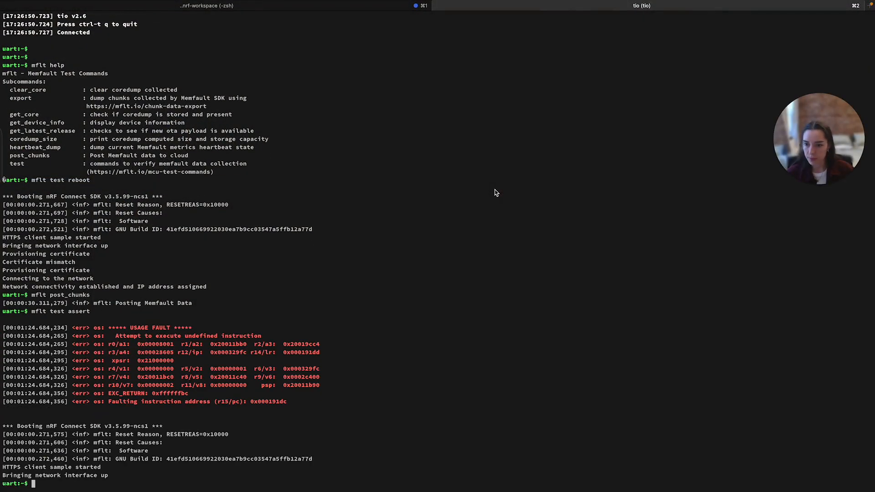
Review the mflt test assert usage-fault output and the reboot and reconnect messages
{"action": "scroll", "scroll_direction": "down", "scroll_amount": 3}
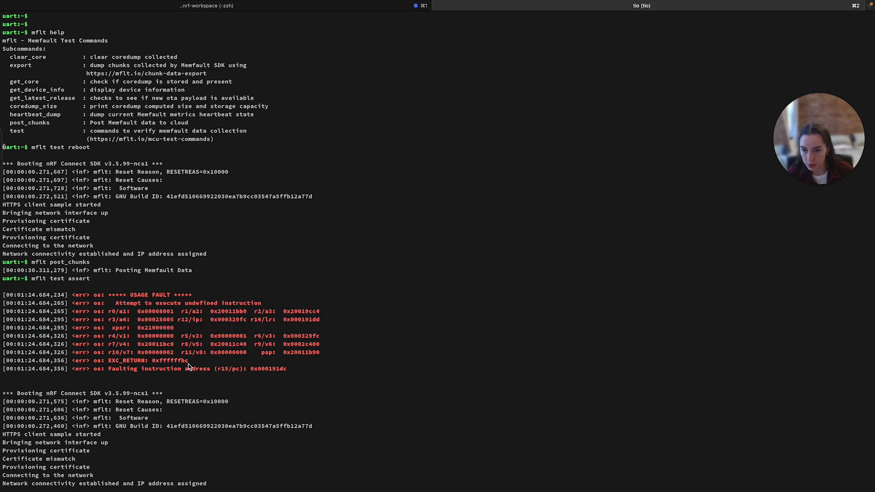
{"action": "double_click", "coordinate": [129, 361]}
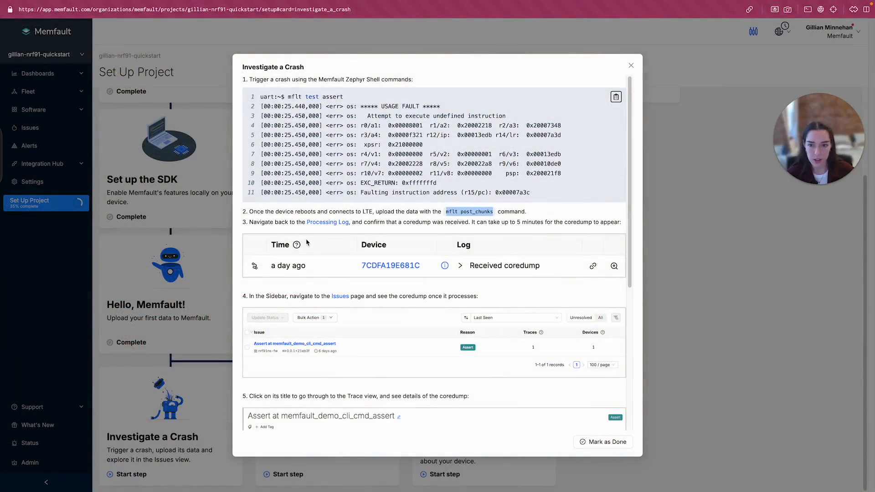
{"action": "mouse_move", "coordinate": [548, 225]}
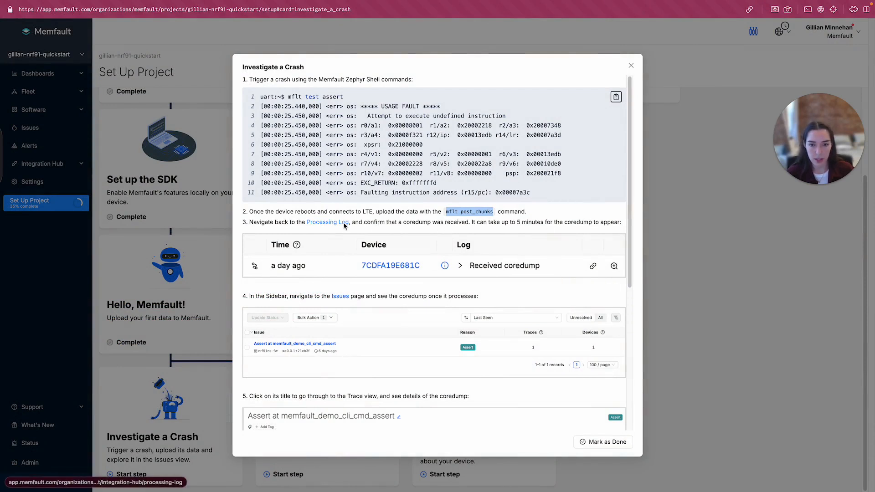
Check the Processing Log for the Received coredump, then return to Set Up Project
{"action": "left_click", "coordinate": [328, 222]}
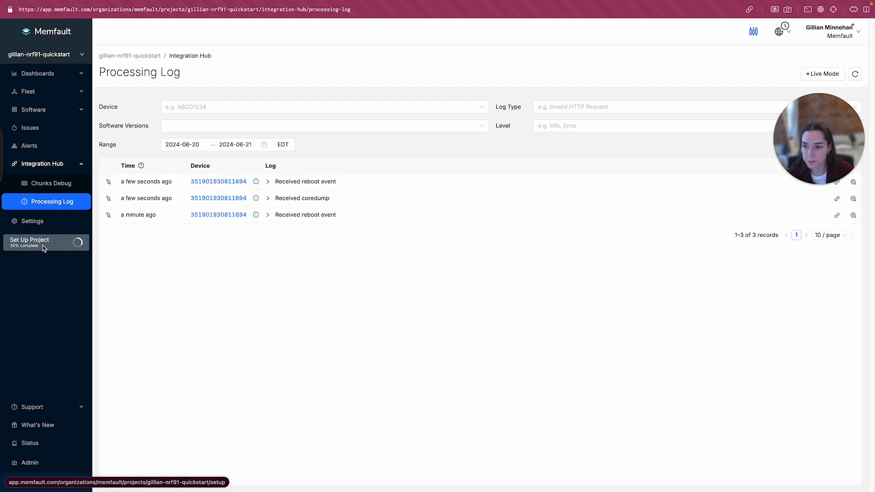
{"action": "left_click", "coordinate": [46, 243]}
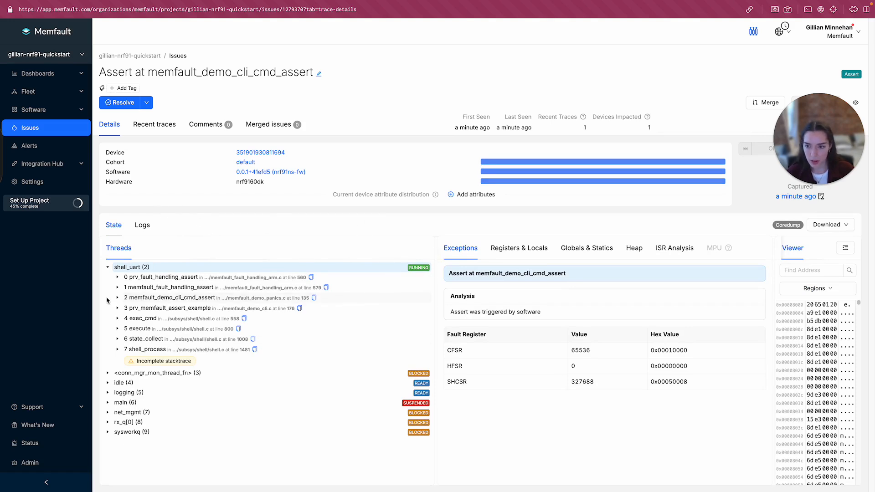
Collapse the shell_uart thread and view its Stack Details
{"action": "left_click", "coordinate": [109, 267]}
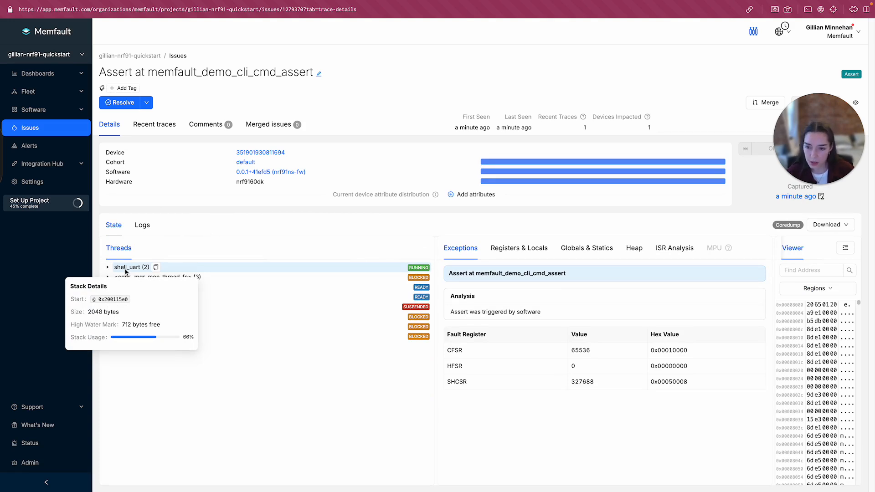
{"action": "left_click", "coordinate": [133, 267]}
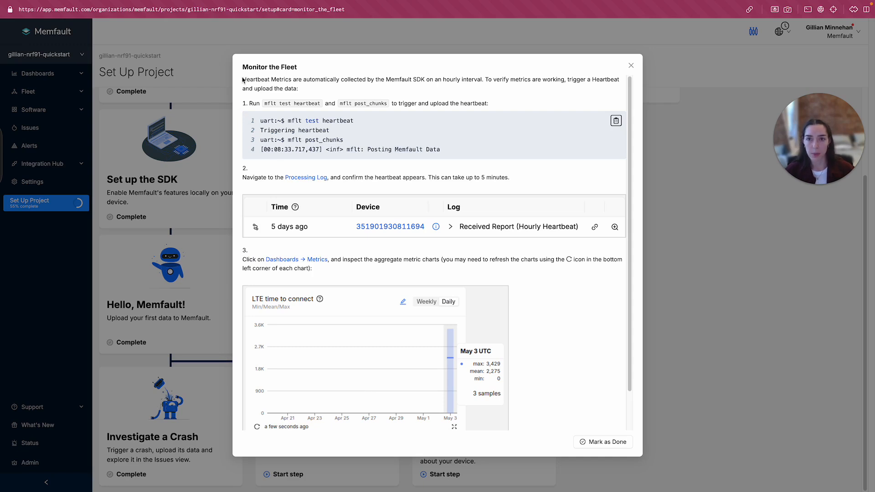
{"action": "mouse_move", "coordinate": [446, 94]}
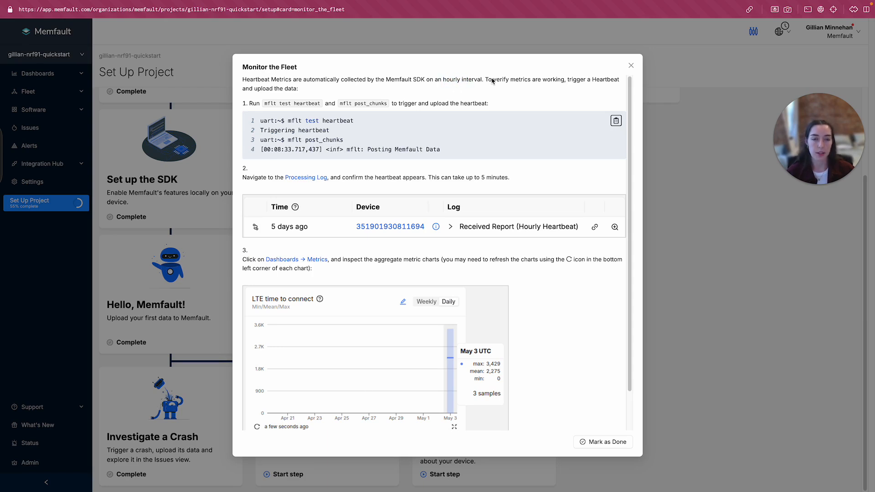
{"action": "mouse_move", "coordinate": [500, 101]}
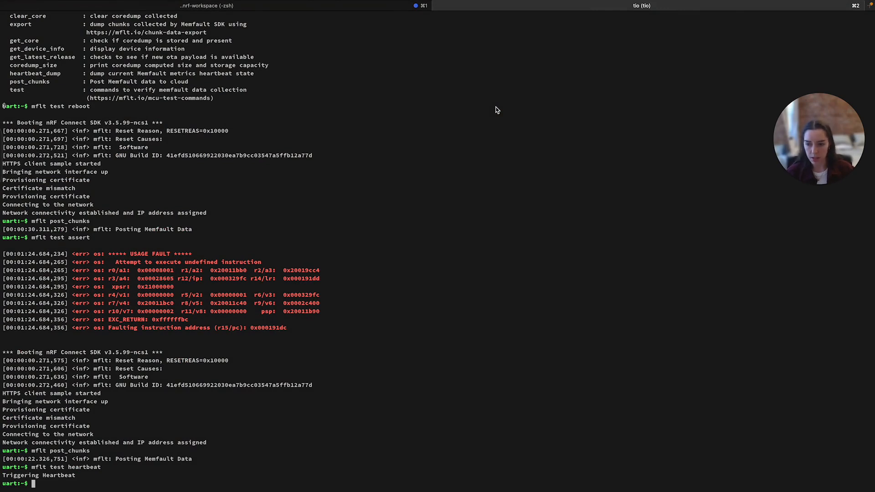
Run 'mflt post_chunks' in tio to upload the heartbeat data to Memfault
{"action": "type", "text": "mflt post_chunks"}
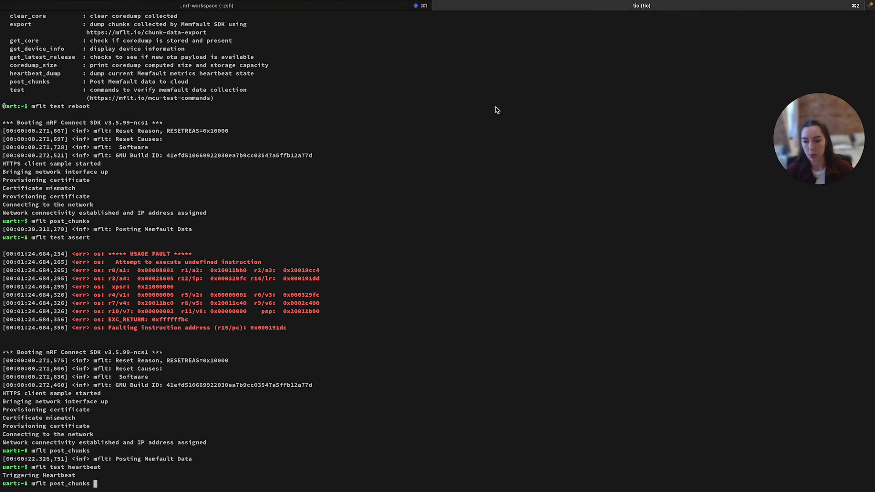
{"action": "scroll", "scroll_direction": "down", "scroll_amount": 3}
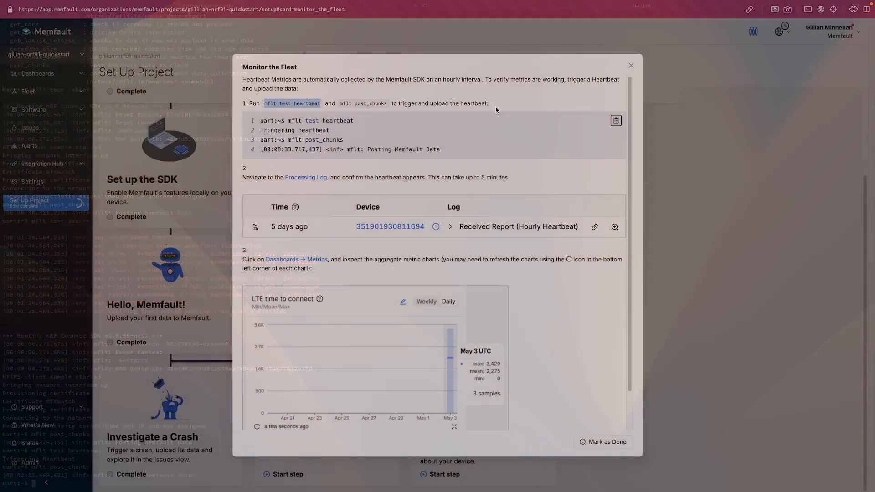
Refresh the Processing Log repeatedly looking for the heartbeat among reboot and coredump events
{"action": "left_click", "coordinate": [307, 177]}
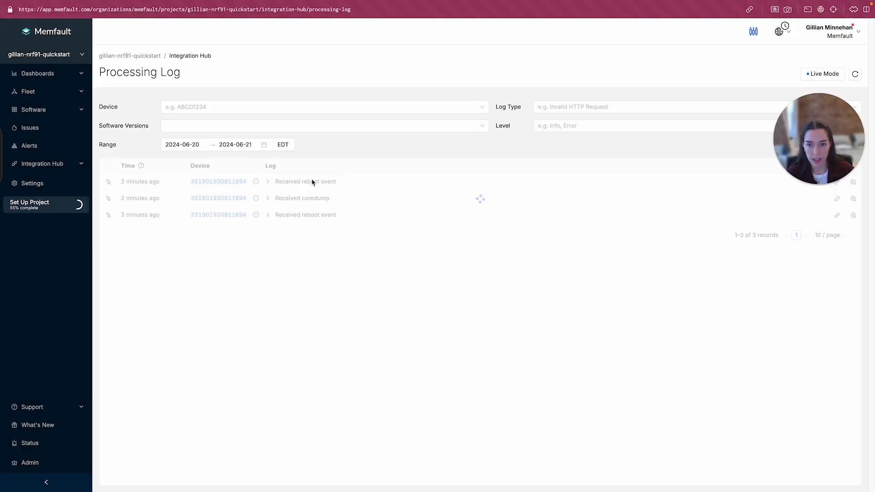
{"action": "left_click", "coordinate": [42, 163]}
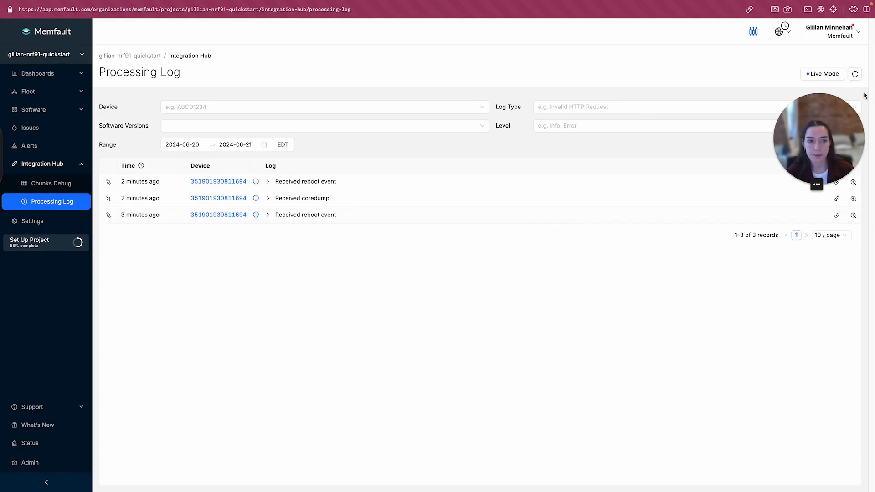
{"action": "left_click", "coordinate": [855, 73]}
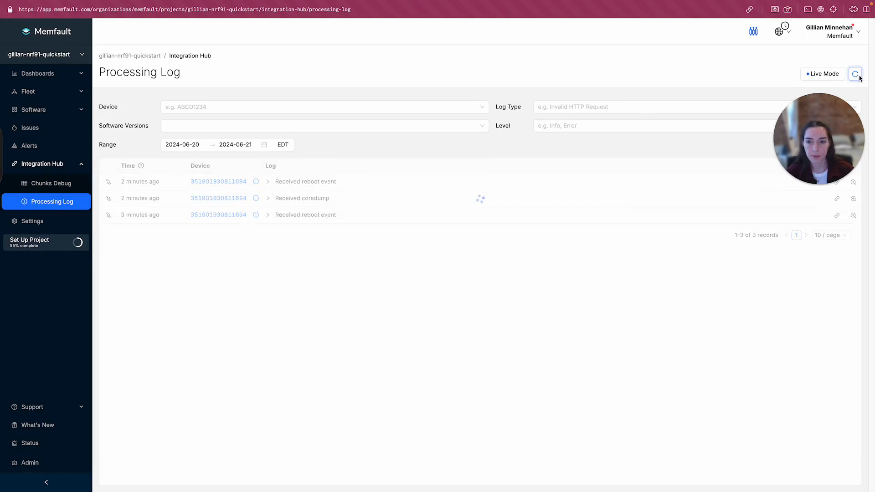
{"action": "left_click", "coordinate": [855, 73]}
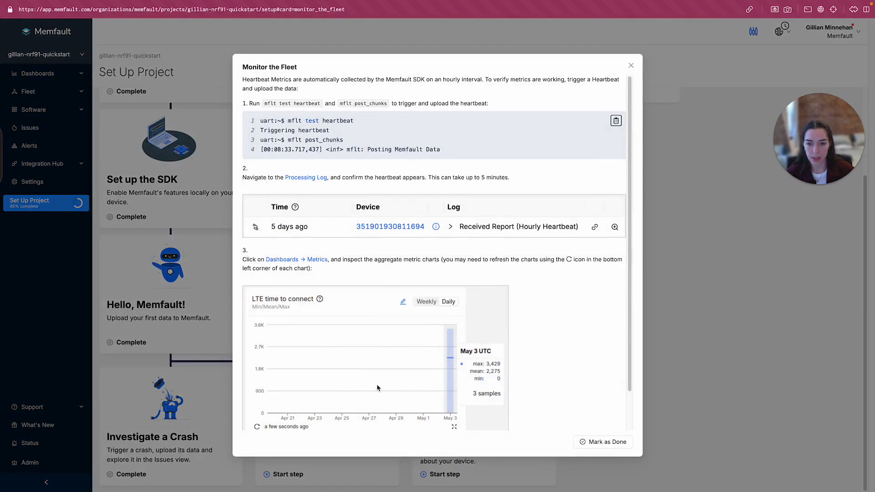
Scroll the Monitor the Fleet guide to the Dashboards → Metrics step and its LTE time-to-connect chart
{"action": "scroll", "scroll_direction": "down", "scroll_amount": 3}
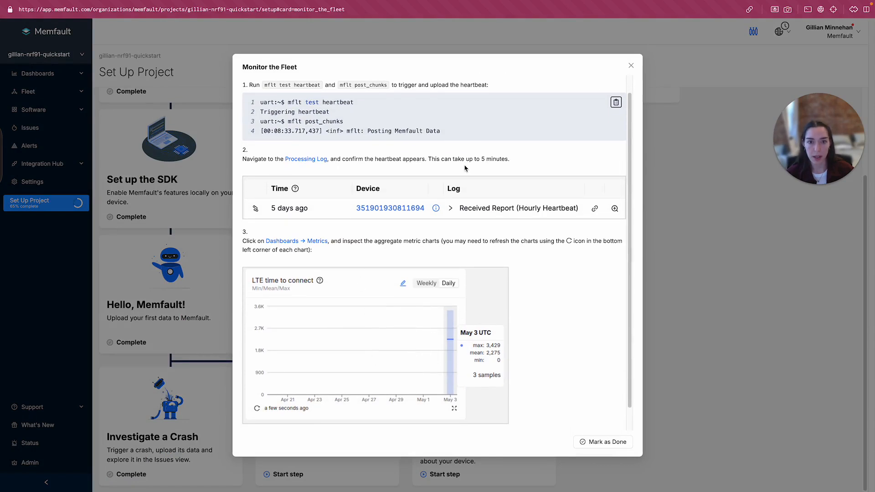
{"action": "scroll", "scroll_direction": "down", "scroll_amount": 3}
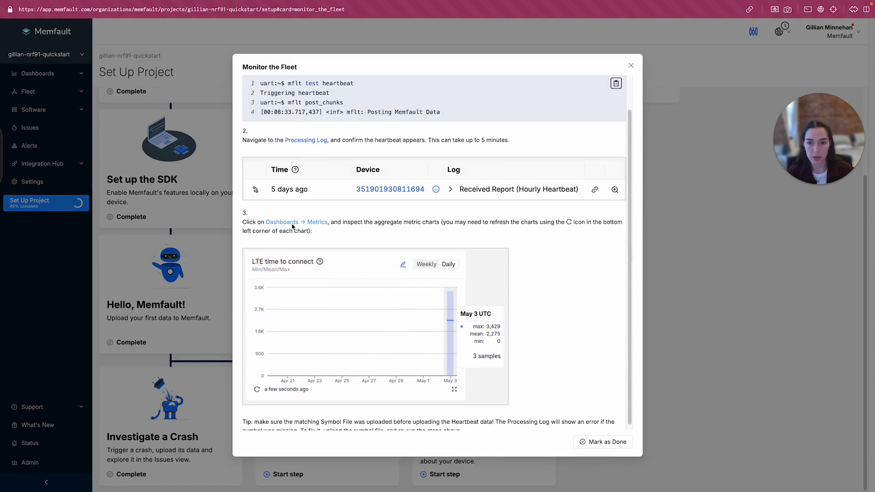
{"action": "left_click_drag", "start_coordinate": [337, 221], "coordinate": [423, 222]}
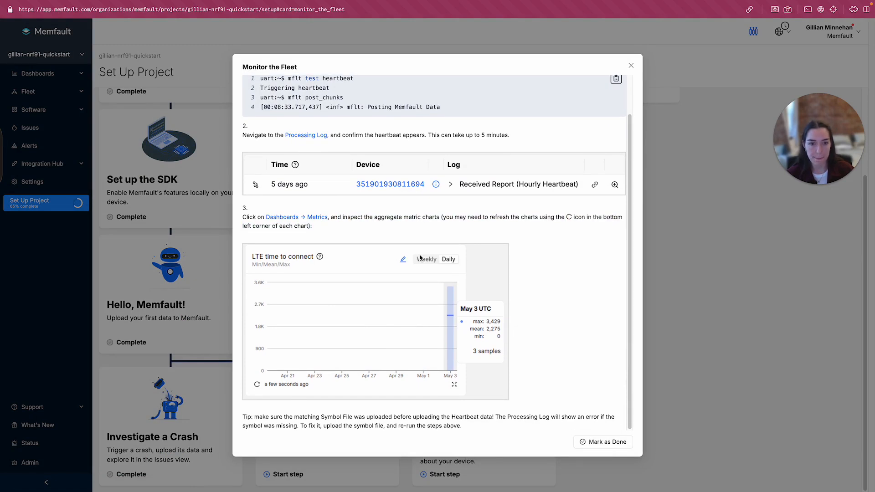
{"action": "mouse_move", "coordinate": [282, 217]}
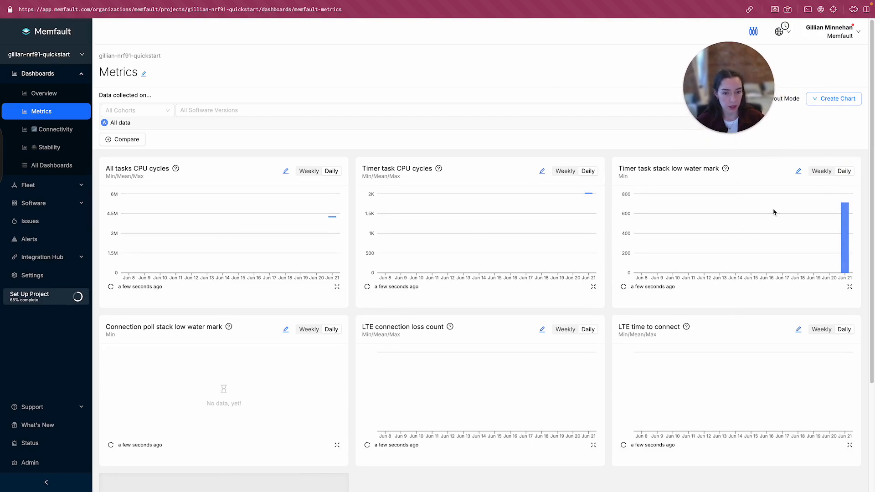
{"action": "mouse_move", "coordinate": [844, 232]}
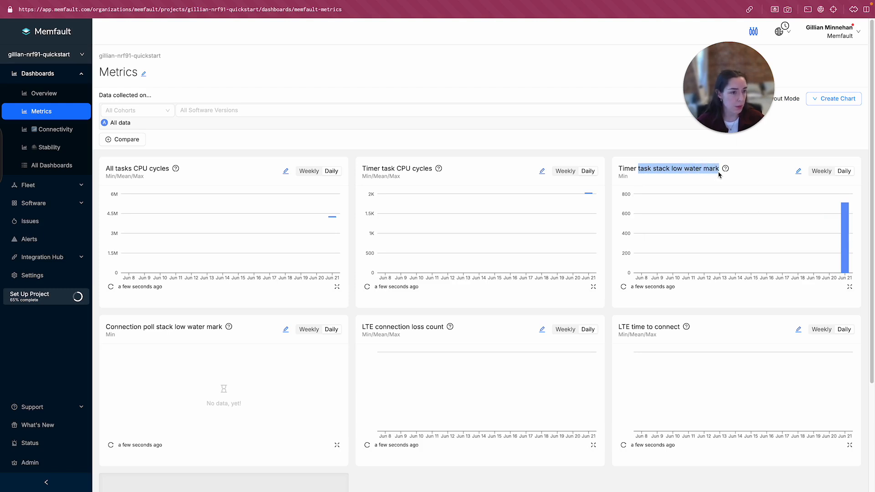
{"action": "mouse_move", "coordinate": [844, 240]}
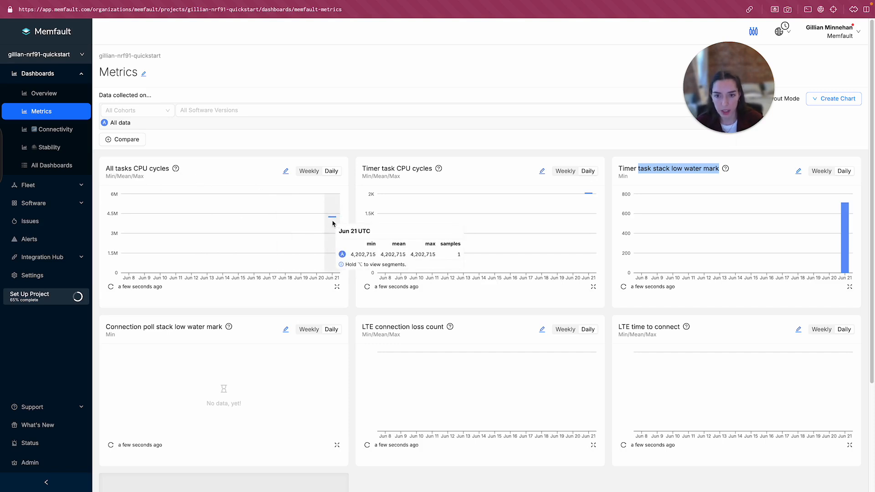
{"action": "mouse_move", "coordinate": [352, 228]}
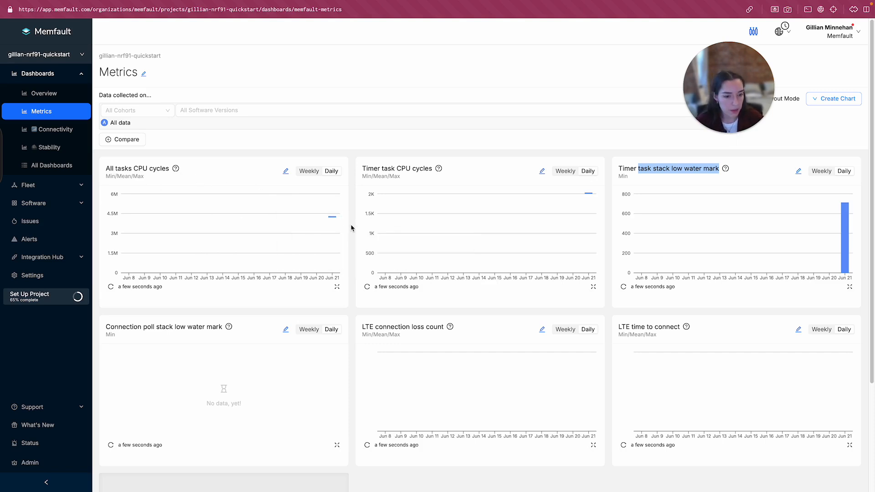
Reopen the Monitor the Fleet card, mark it done, and move on to Examine a Device
{"action": "left_click", "coordinate": [30, 296]}
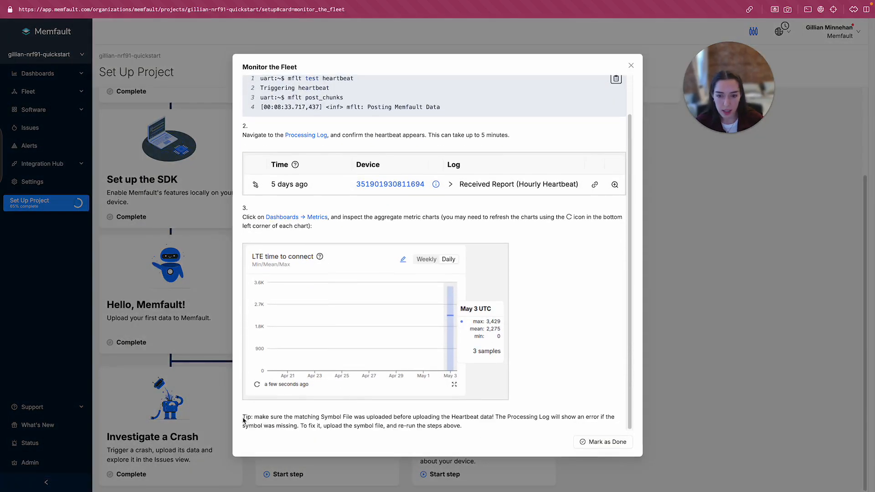
{"action": "mouse_move", "coordinate": [323, 424]}
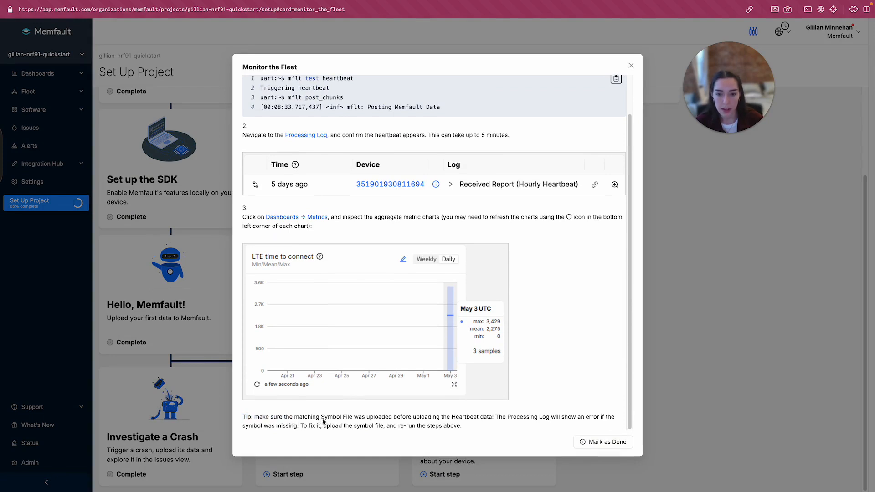
{"action": "left_click_drag", "start_coordinate": [322, 416], "coordinate": [413, 416]}
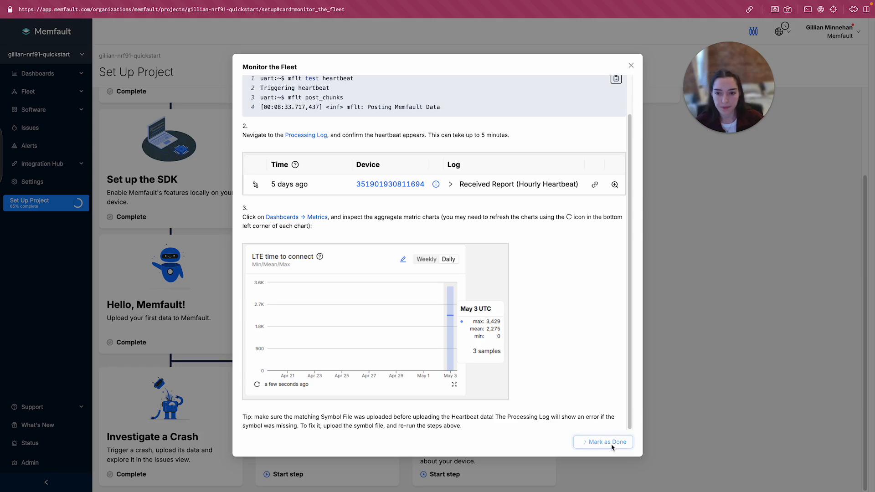
{"action": "left_click", "coordinate": [603, 442]}
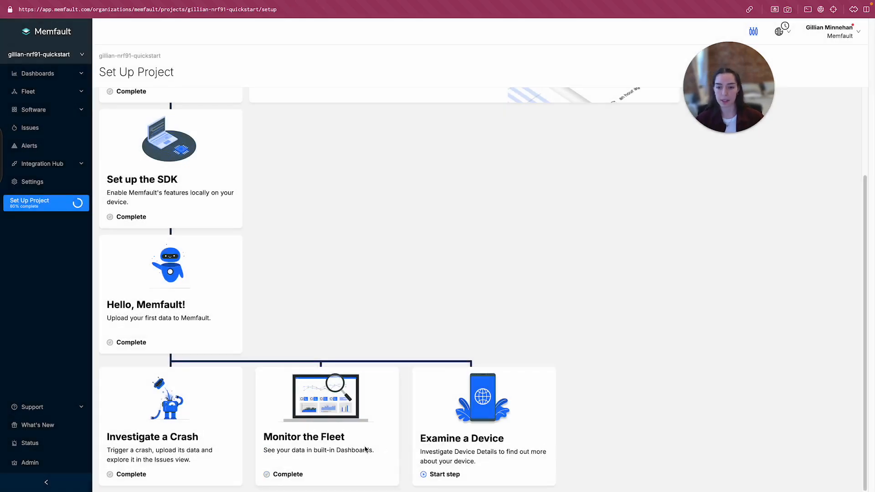
{"action": "left_click", "coordinate": [327, 436]}
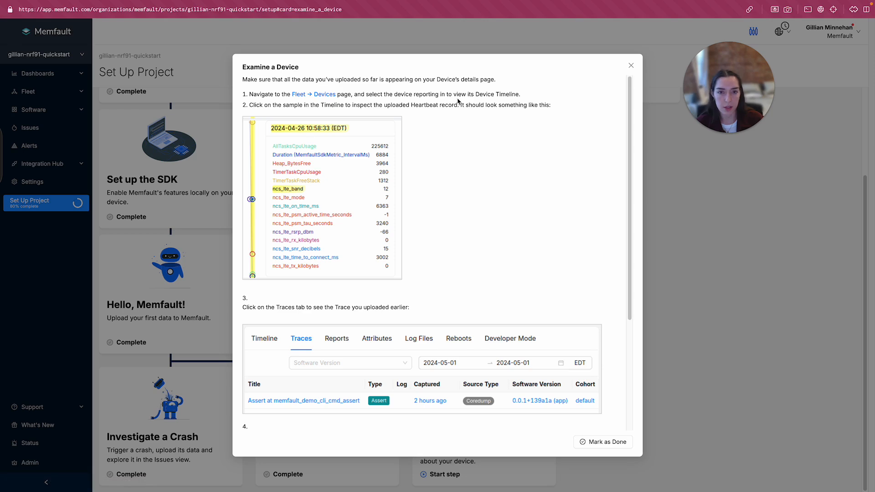
{"action": "mouse_move", "coordinate": [329, 96]}
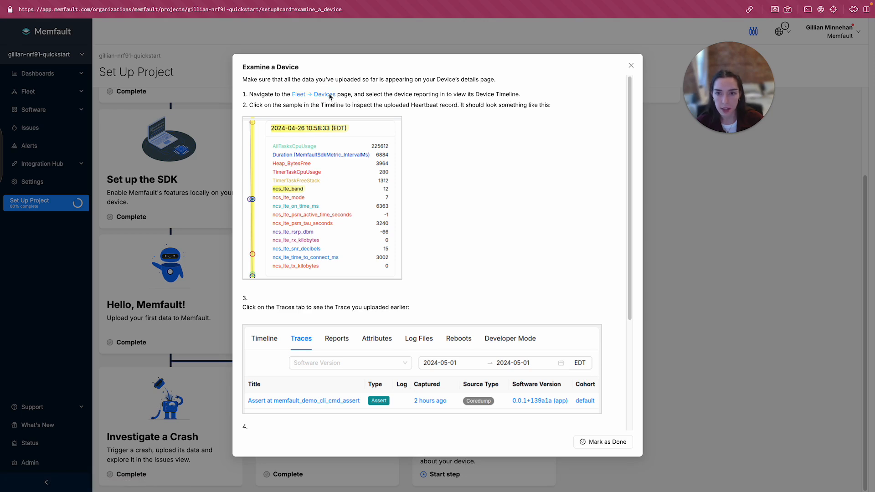
{"action": "mouse_move", "coordinate": [329, 111]}
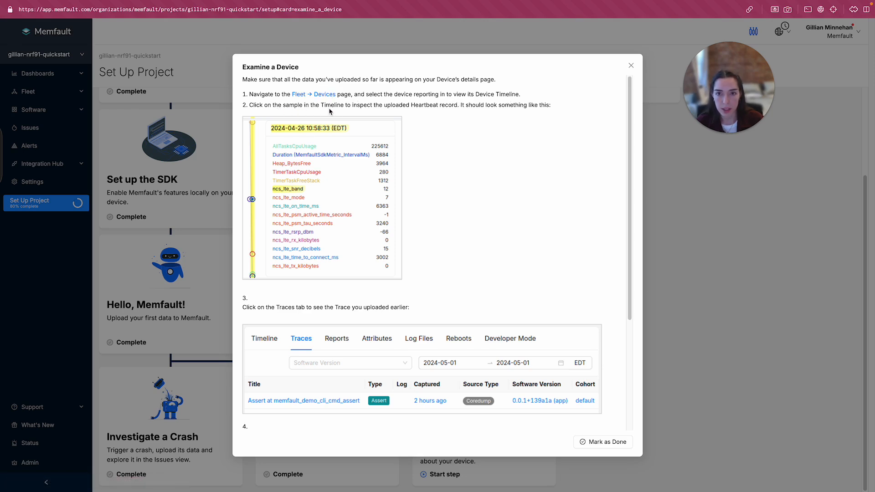
{"action": "mouse_move", "coordinate": [429, 106]}
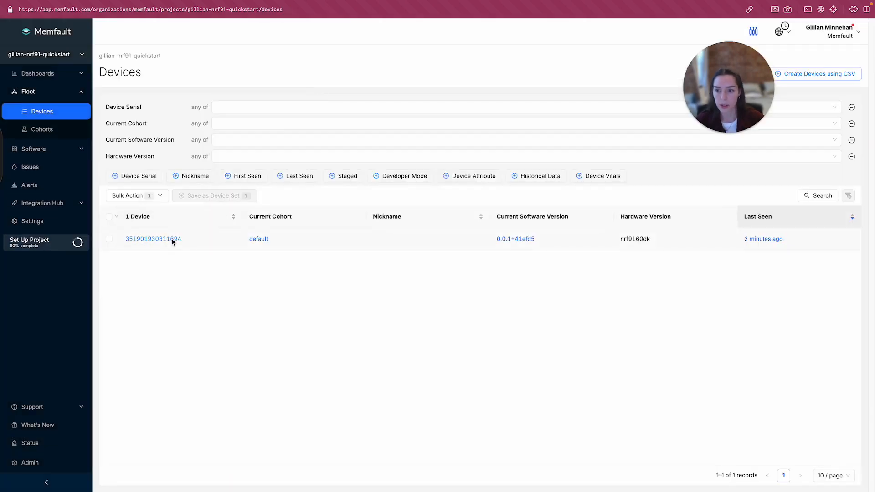
View the reporting device's timeline with its heartbeat metrics, then return to project setup
{"action": "left_click", "coordinate": [153, 238]}
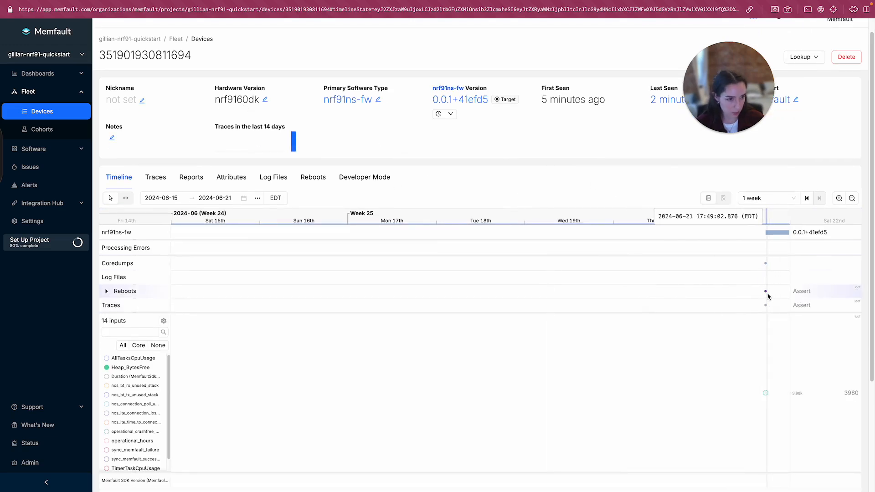
{"action": "mouse_move", "coordinate": [772, 402]}
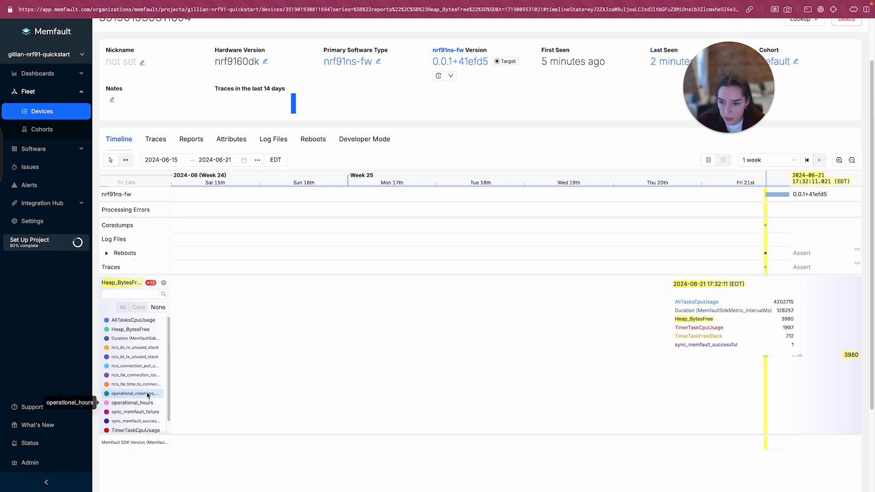
{"action": "left_click", "coordinate": [46, 241]}
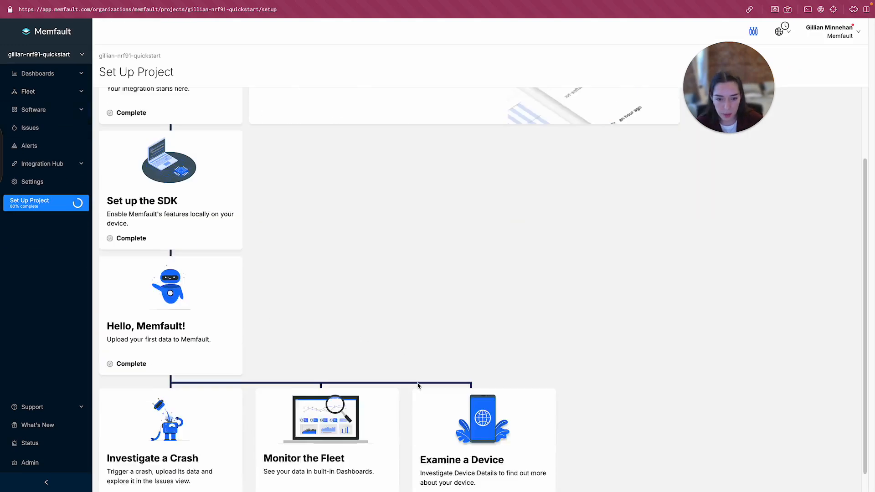
Reopen Examine a Device and go to the device's details page from Fleet → Devices
{"action": "left_click", "coordinate": [482, 436]}
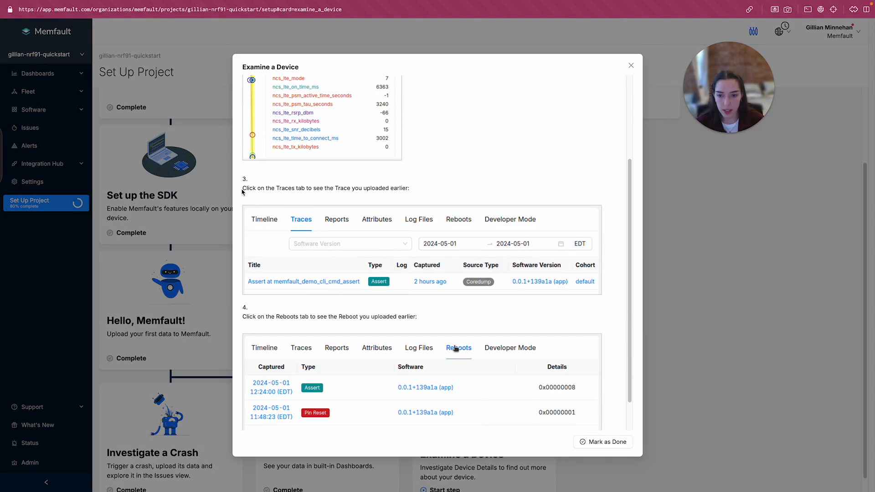
{"action": "mouse_move", "coordinate": [274, 193]}
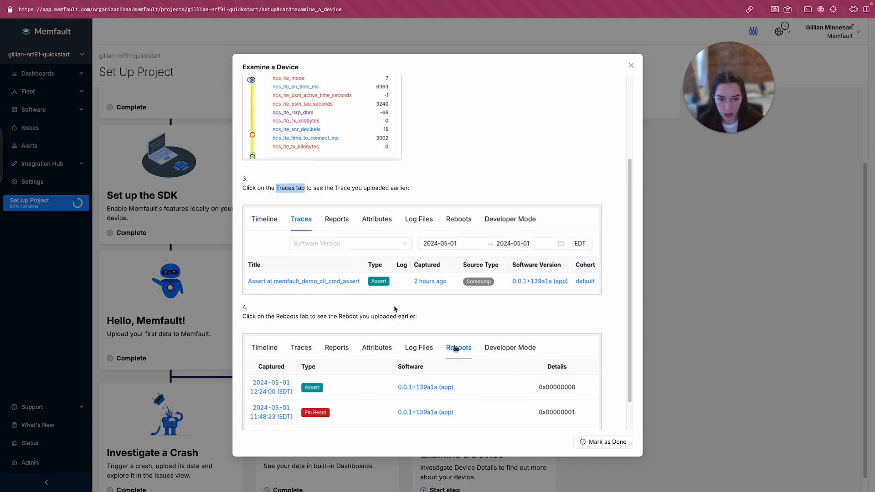
{"action": "left_click", "coordinate": [631, 66]}
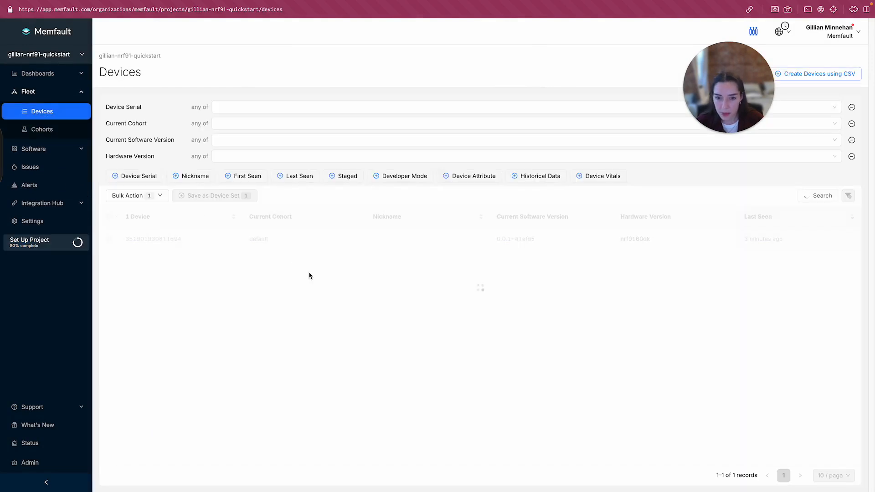
{"action": "left_click", "coordinate": [153, 239]}
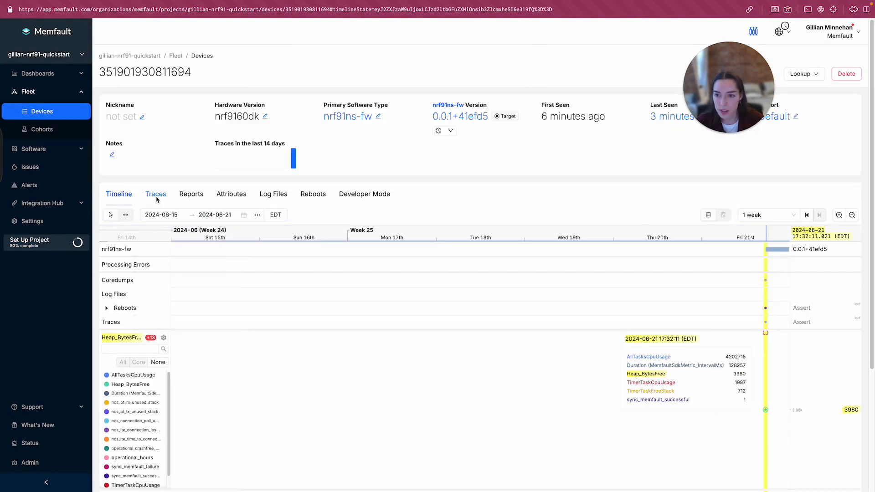
Review the device's assert trace, then its reboot history listing Assert and User Reset
{"action": "left_click", "coordinate": [155, 194]}
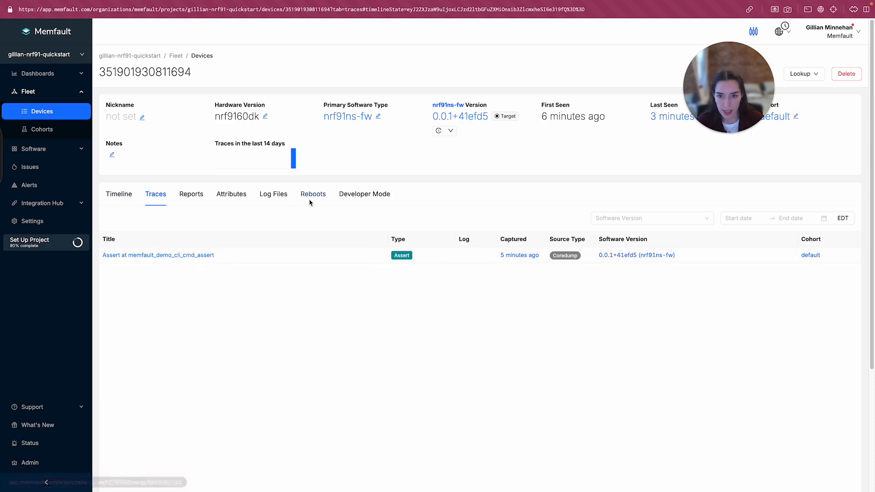
{"action": "left_click", "coordinate": [312, 194]}
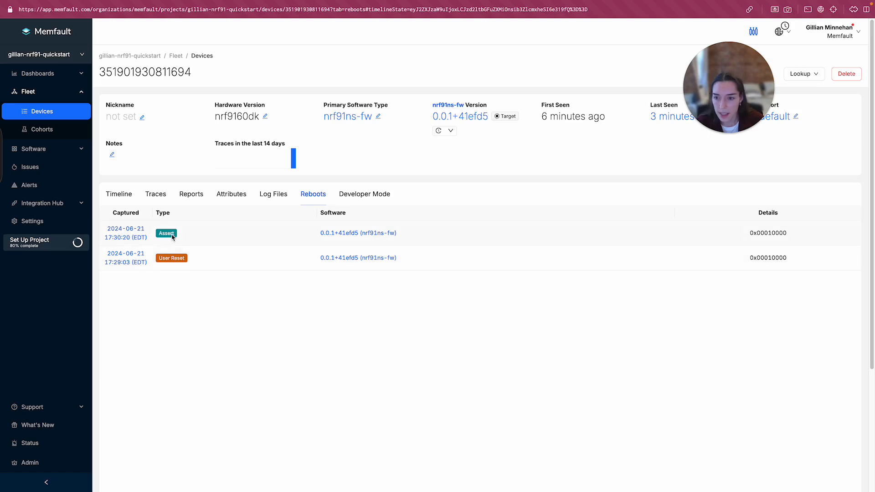
{"action": "mouse_move", "coordinate": [173, 237]}
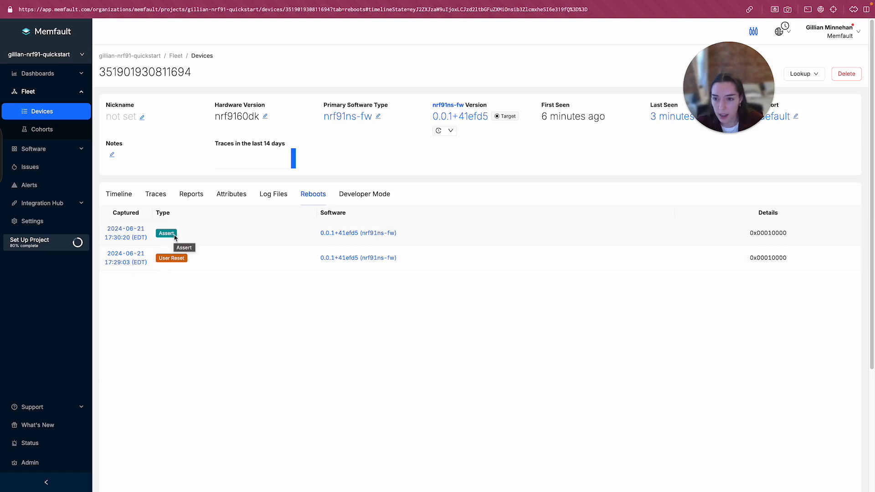
{"action": "mouse_move", "coordinate": [165, 263]}
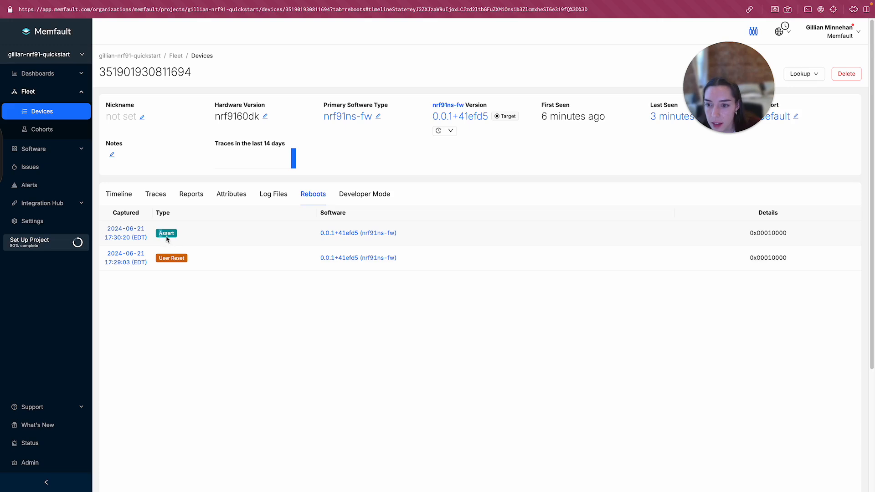
{"action": "mouse_move", "coordinate": [210, 294]}
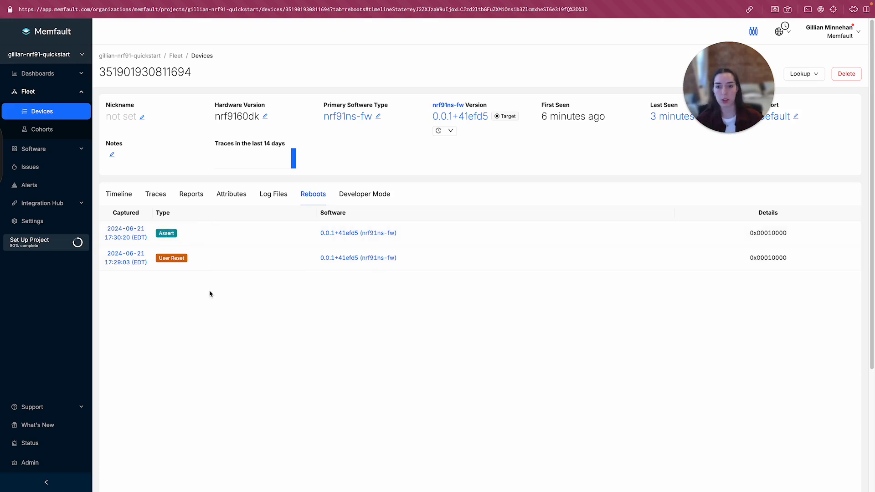
{"action": "mouse_move", "coordinate": [243, 291]}
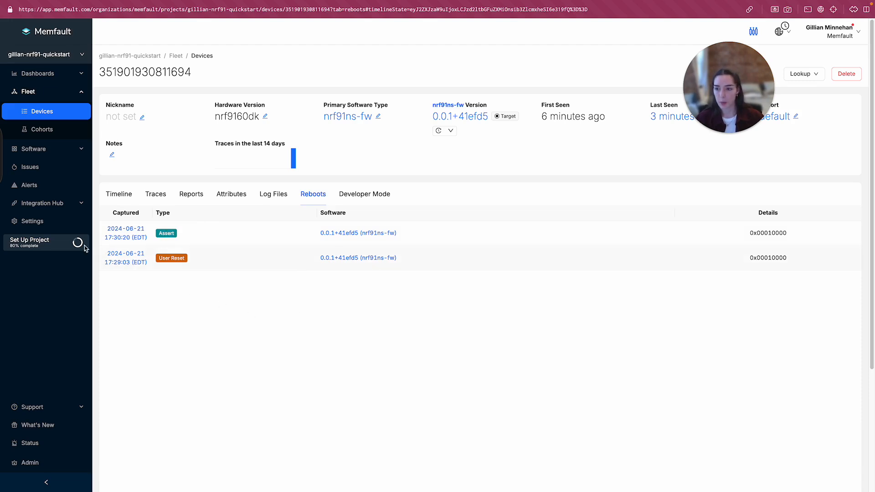
Reopen the Examine a Device card and mark it done, reaching 90% setup
{"action": "left_click", "coordinate": [30, 240]}
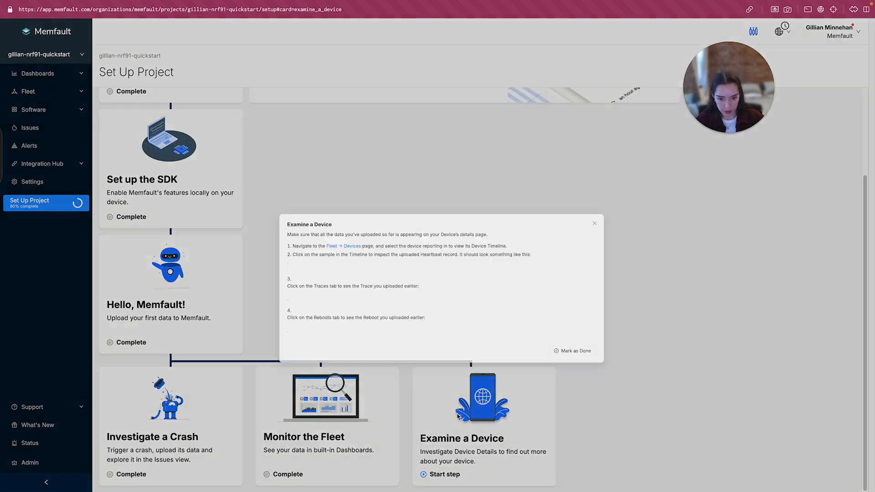
{"action": "left_click", "coordinate": [572, 351]}
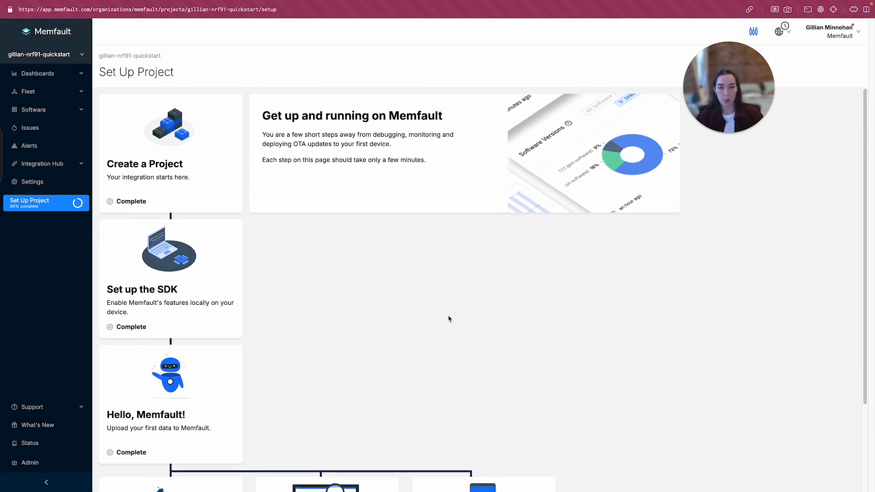
{"action": "mouse_move", "coordinate": [438, 318]}
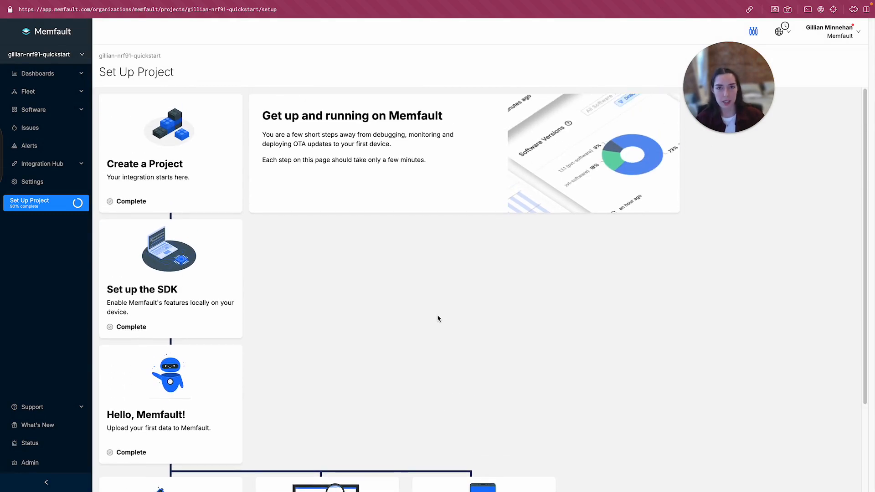